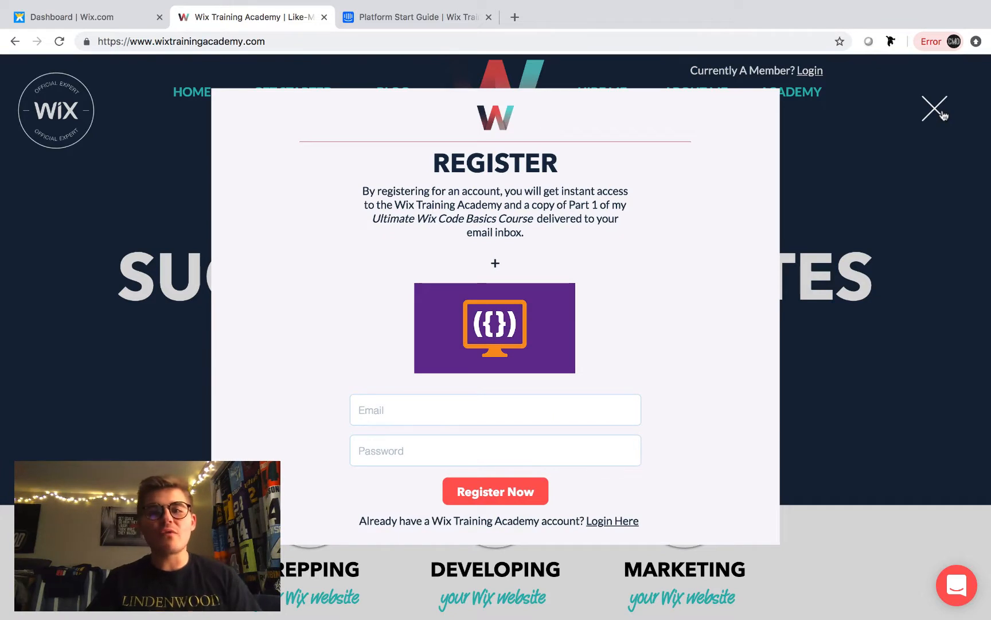
mouse_move(934, 108)
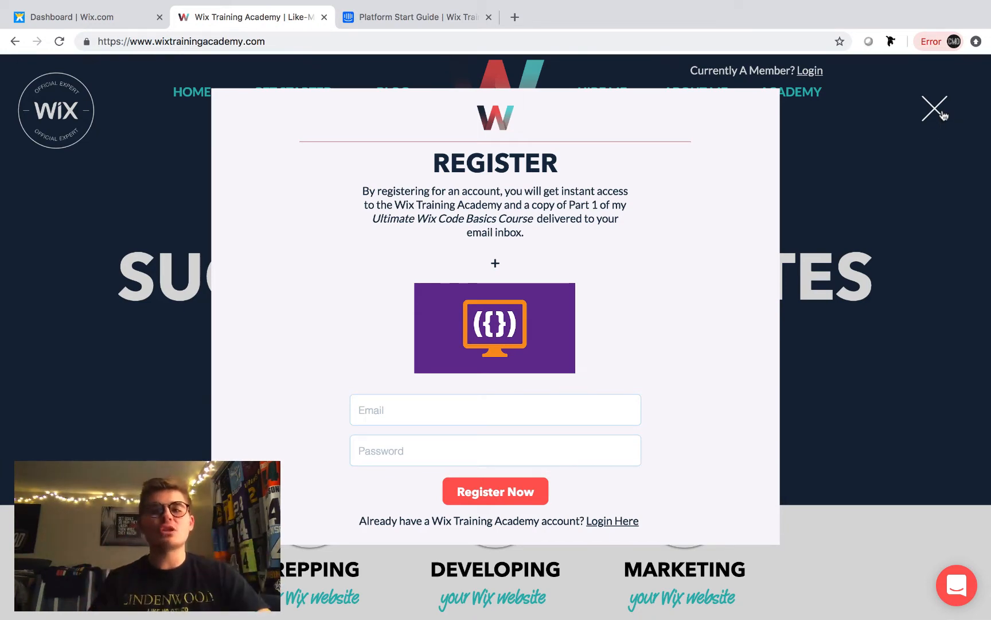
Dismiss the Register pop-up so the Successful Websites homepage is visible
left_click(934, 107)
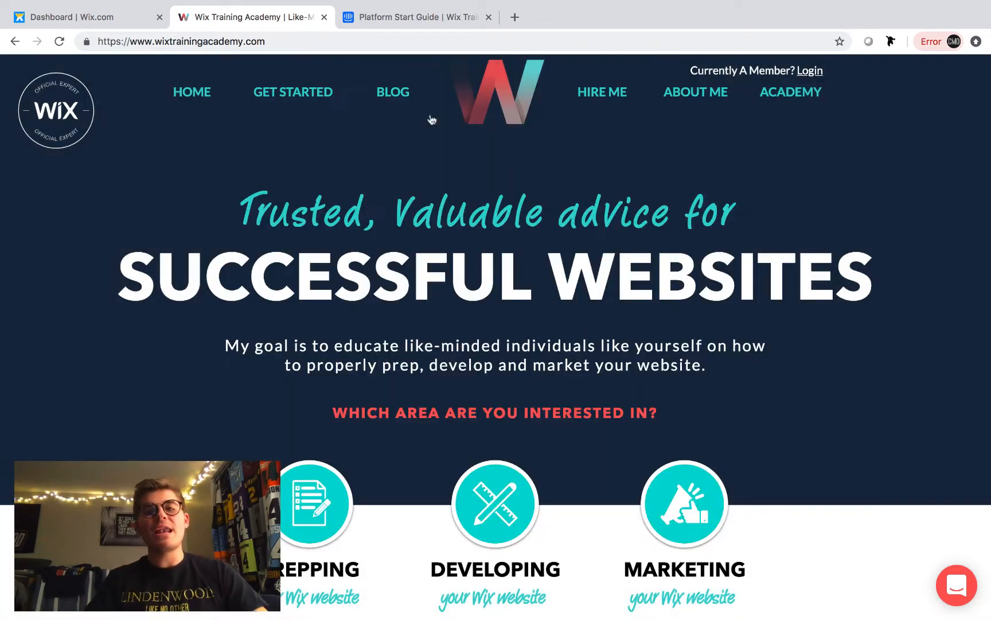
Bring the Intercom Start Guide to the front and launch its Messenger chat panel
left_click(418, 17)
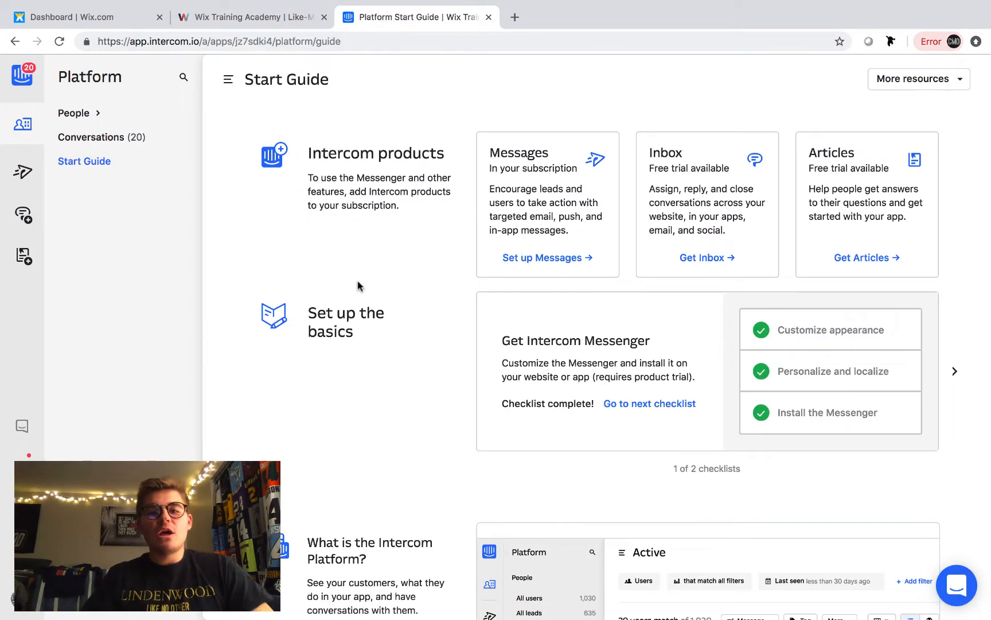
mouse_move(391, 379)
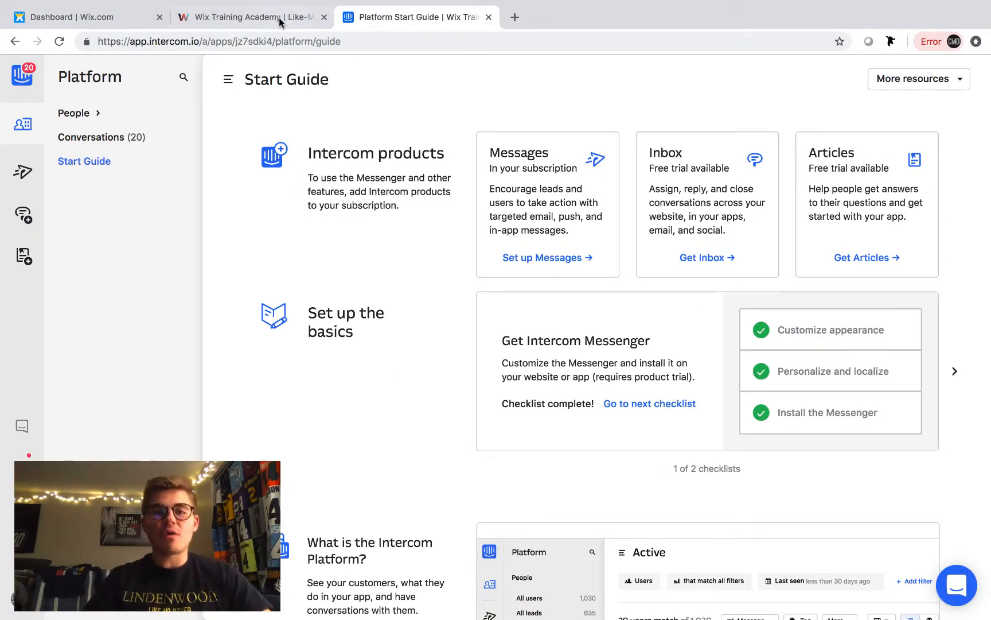
left_click(250, 17)
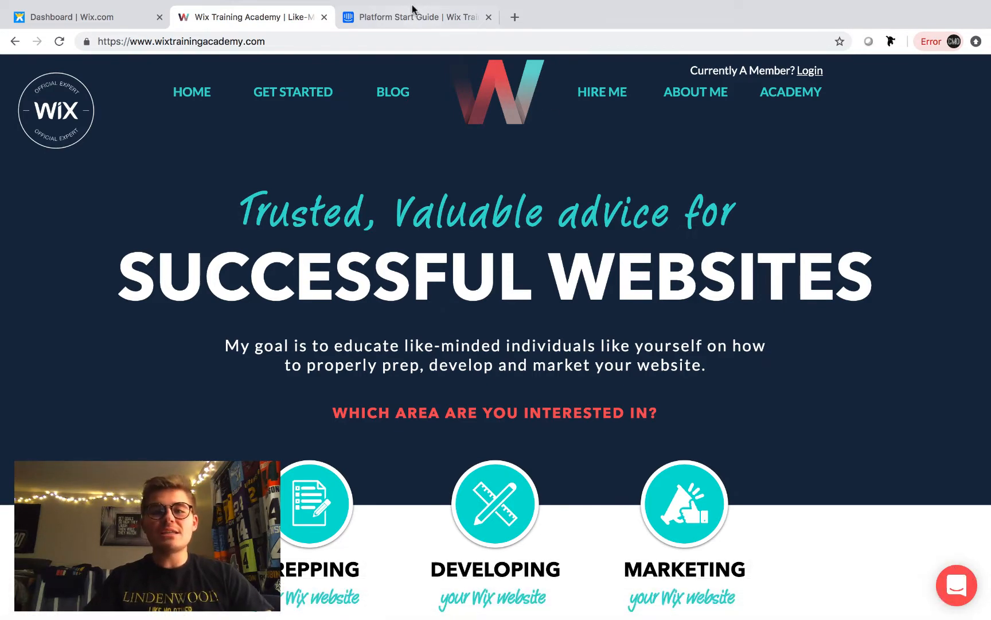
left_click(418, 17)
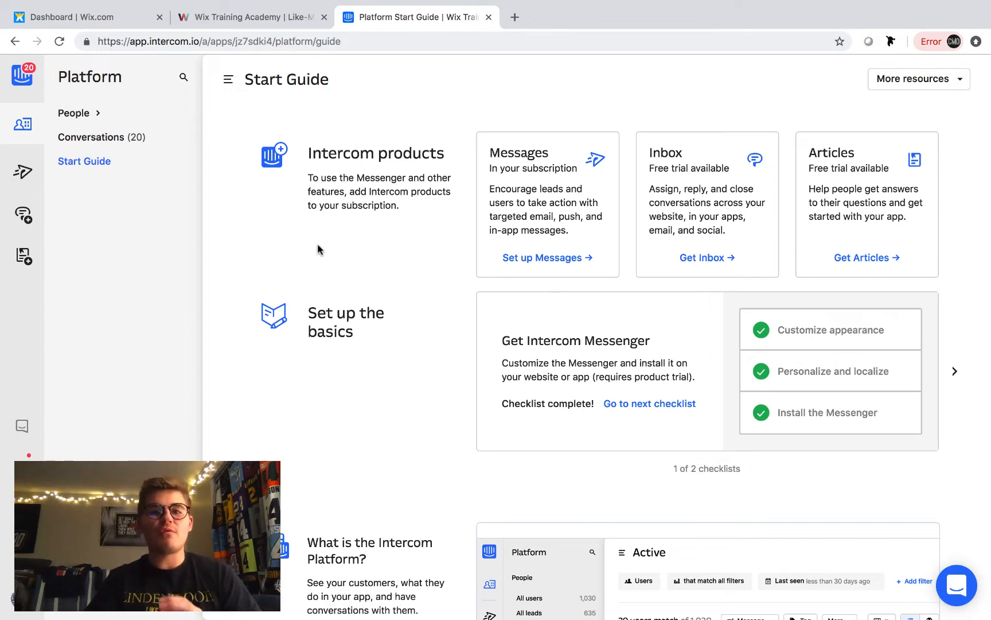
mouse_move(283, 265)
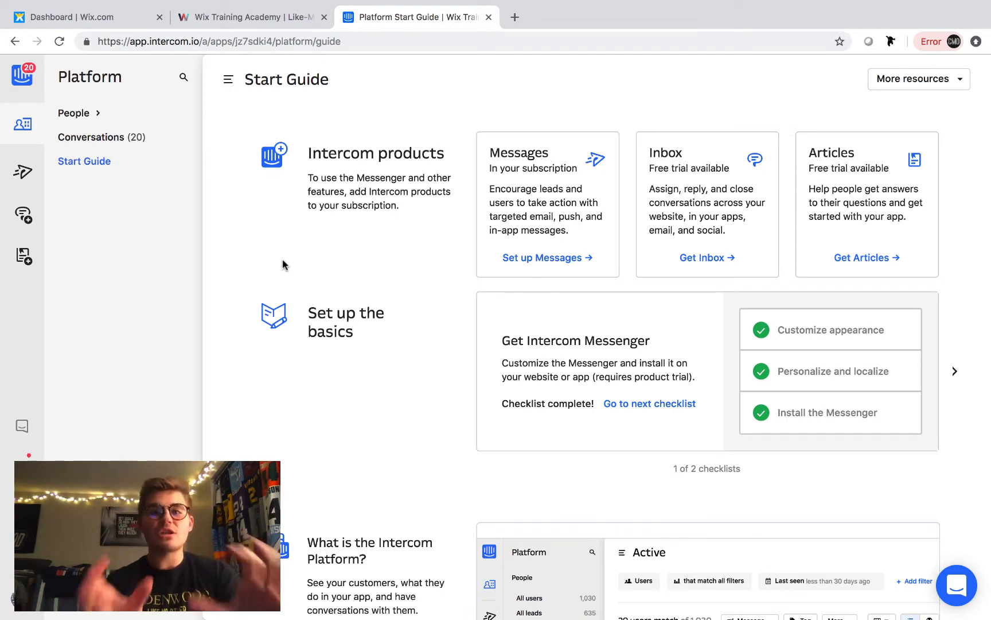
mouse_move(294, 310)
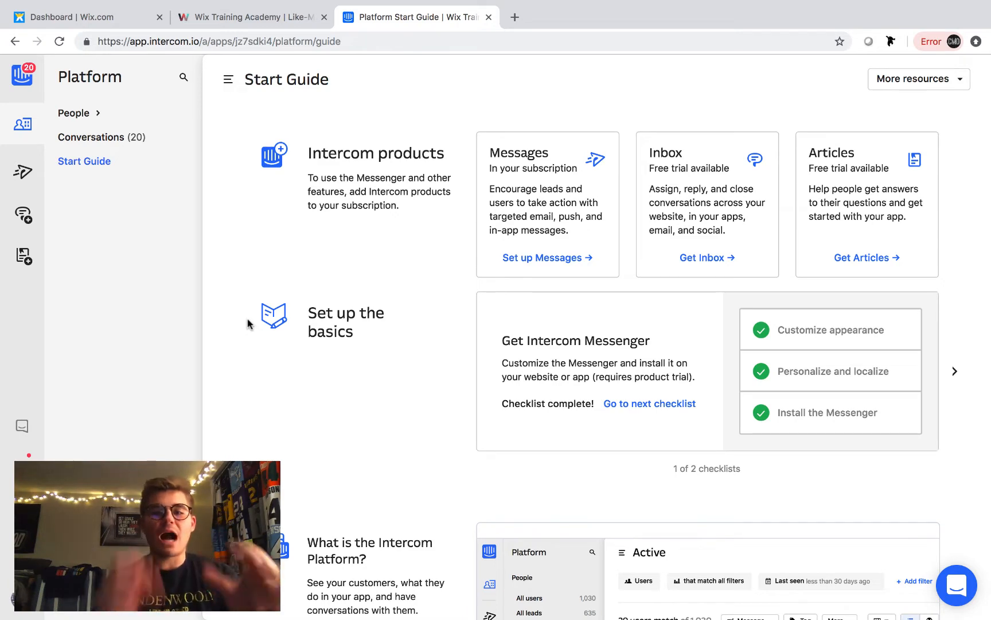
left_click(956, 584)
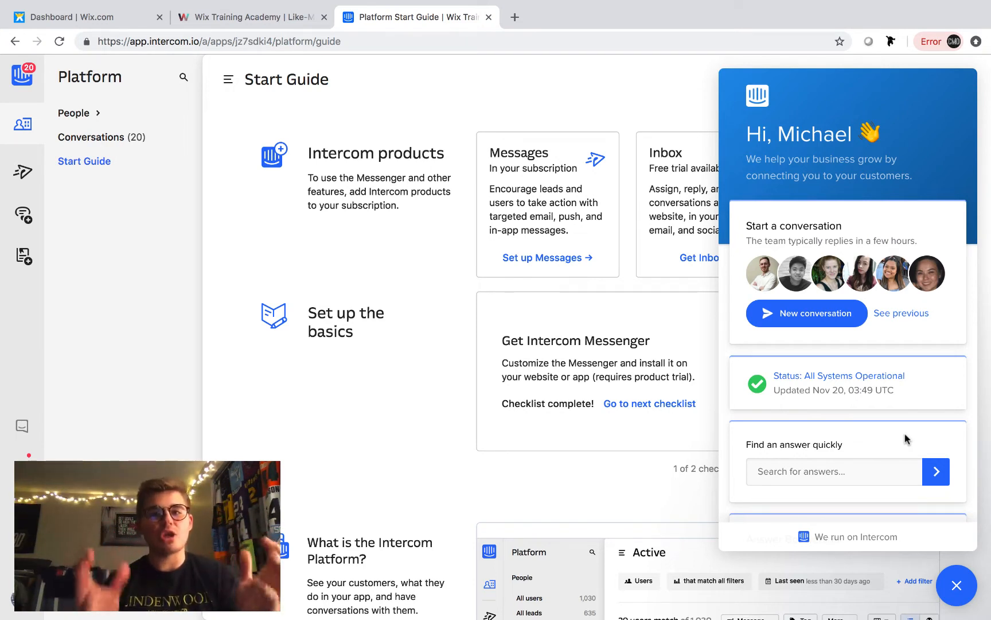
Look through the Messenger panel's status and Answer Bot cards, then close it
scroll("down", 3)
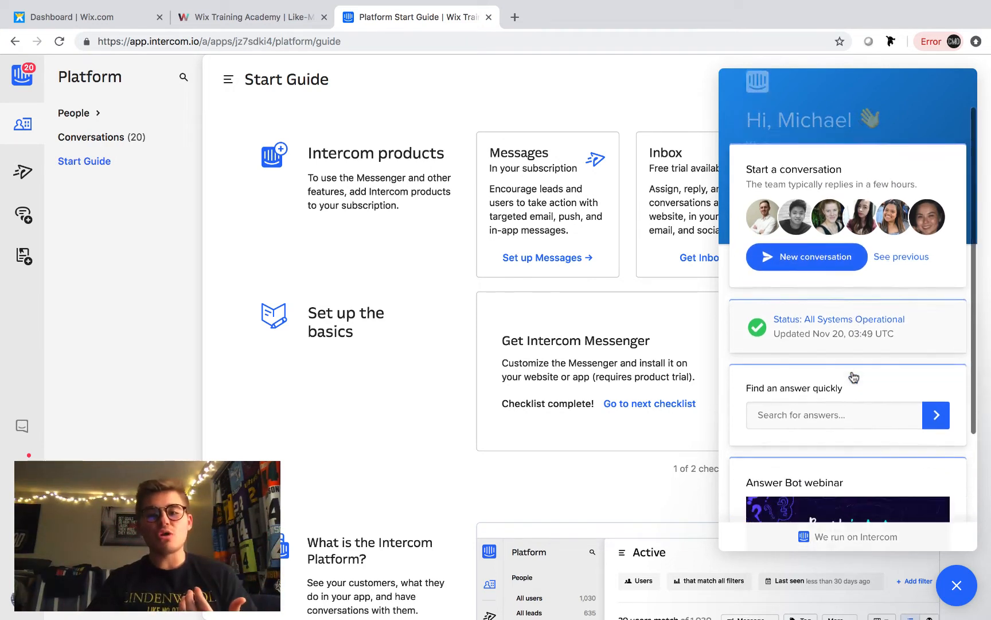
scroll("down", 3)
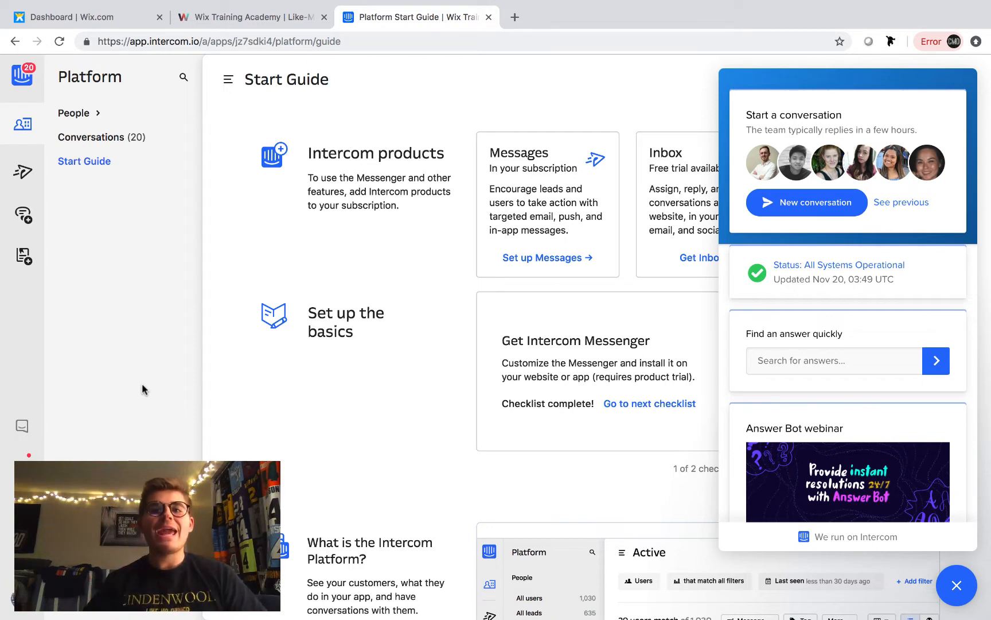
mouse_move(736, 504)
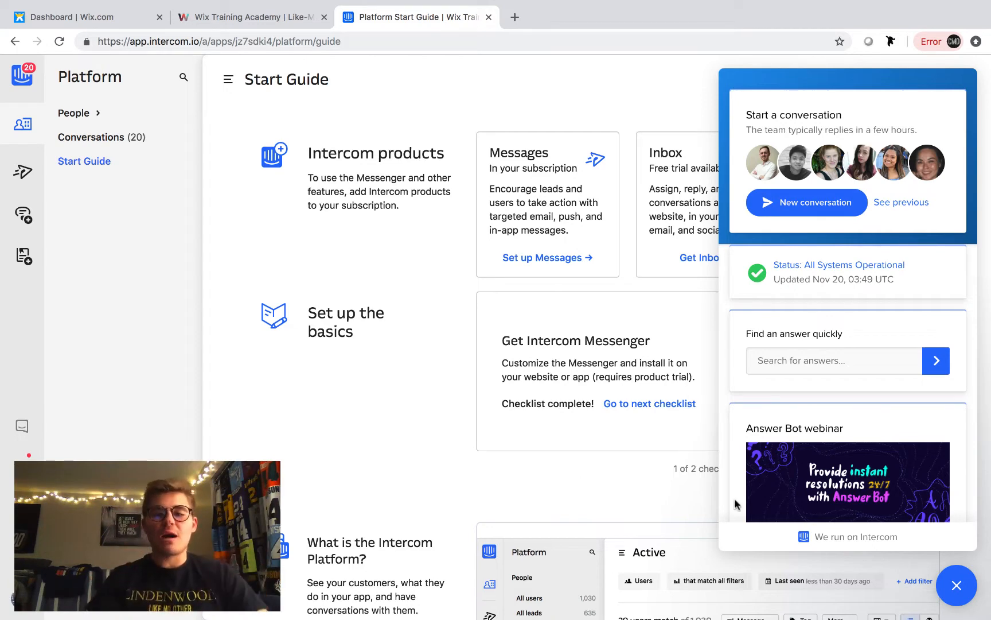
left_click(957, 585)
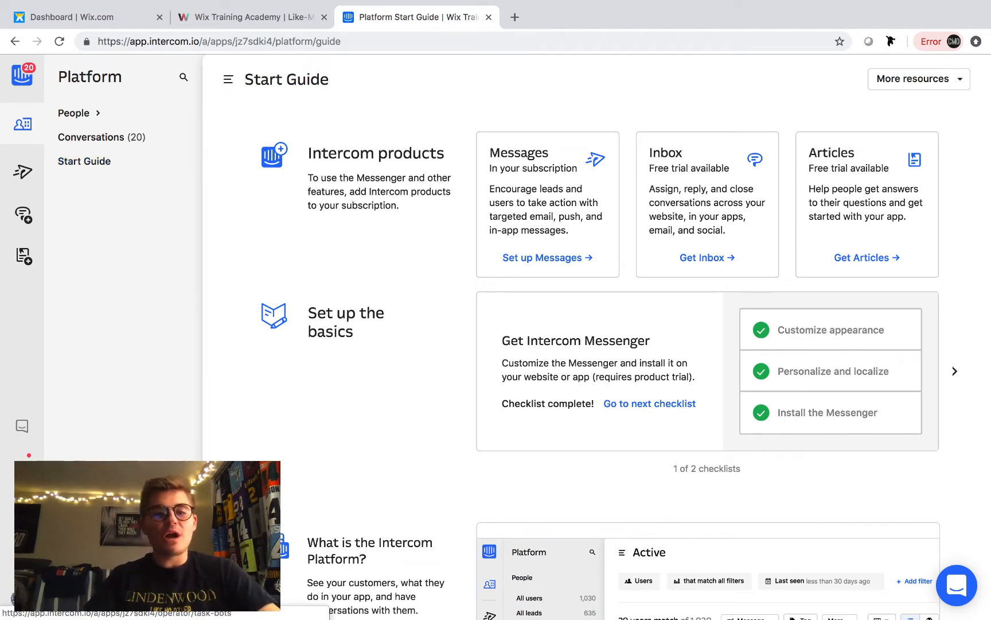
Visit Operator Task Bots and return to the Start Guide's 'Know who your users are' checklist
left_click(22, 171)
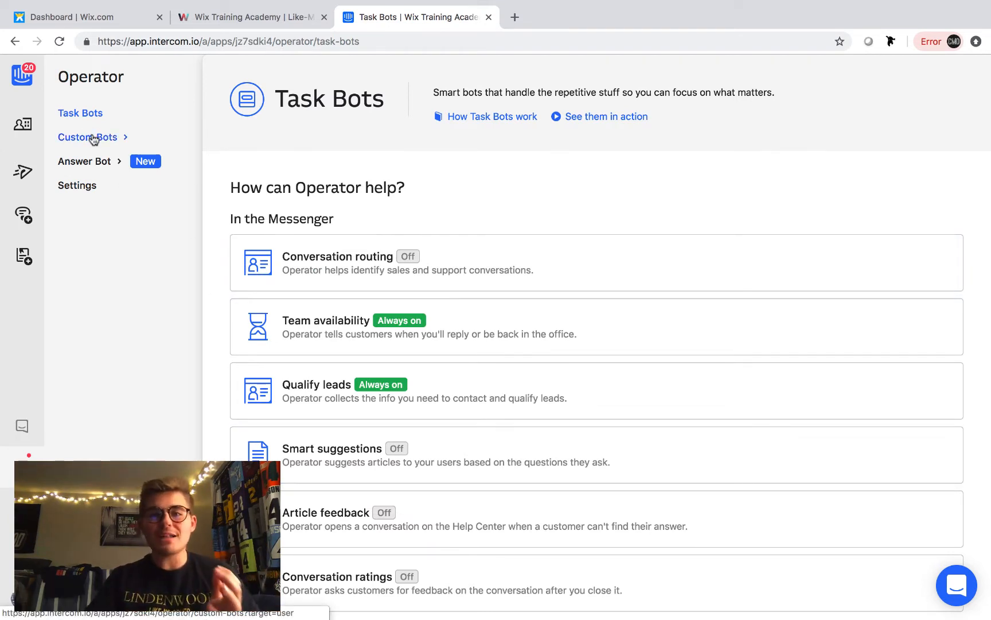
mouse_move(345, 176)
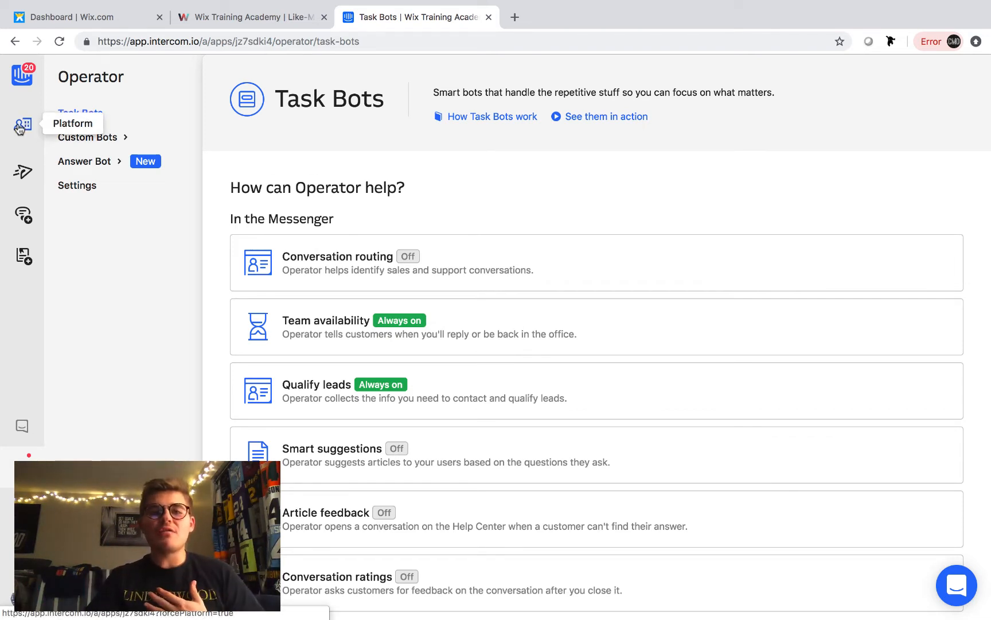
left_click(22, 125)
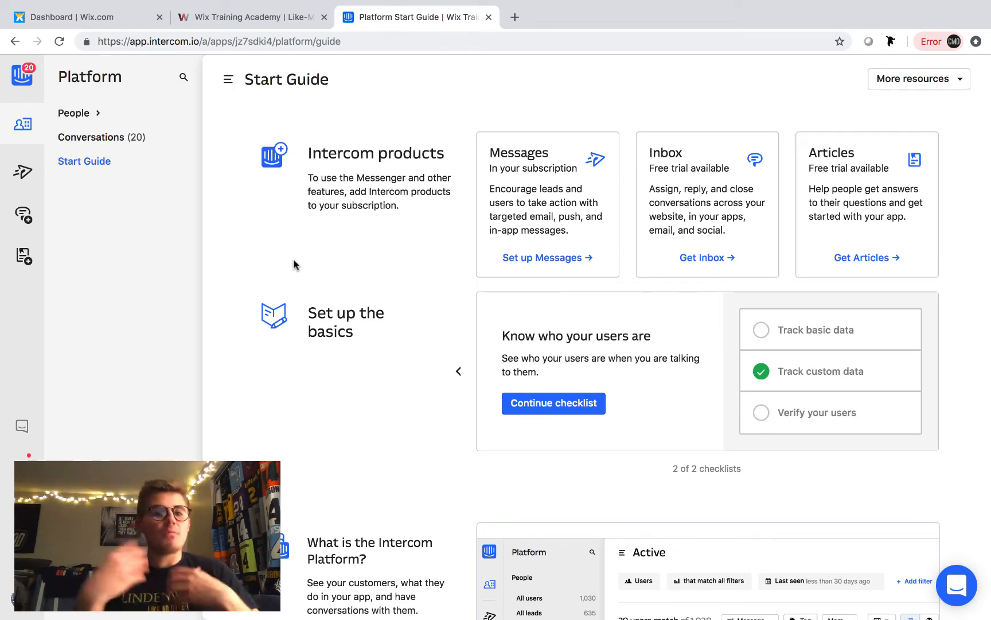
mouse_move(195, 223)
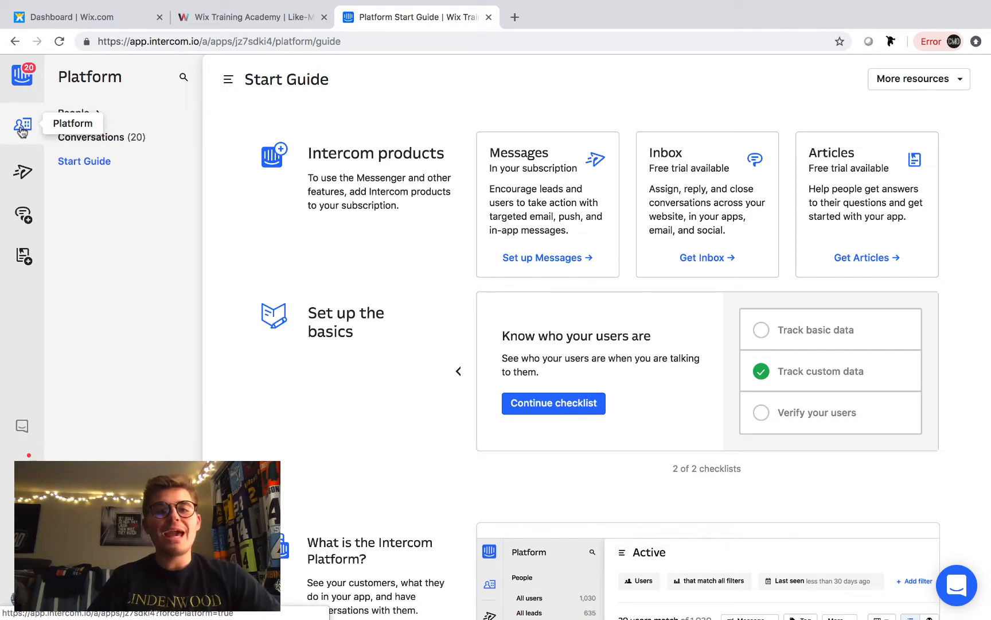
mouse_move(267, 200)
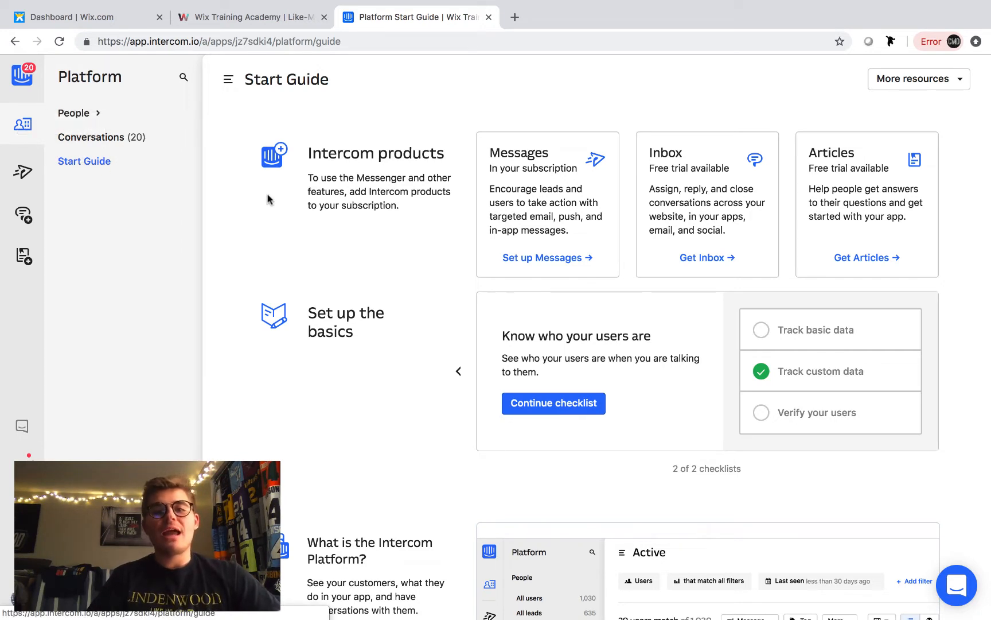
mouse_move(423, 382)
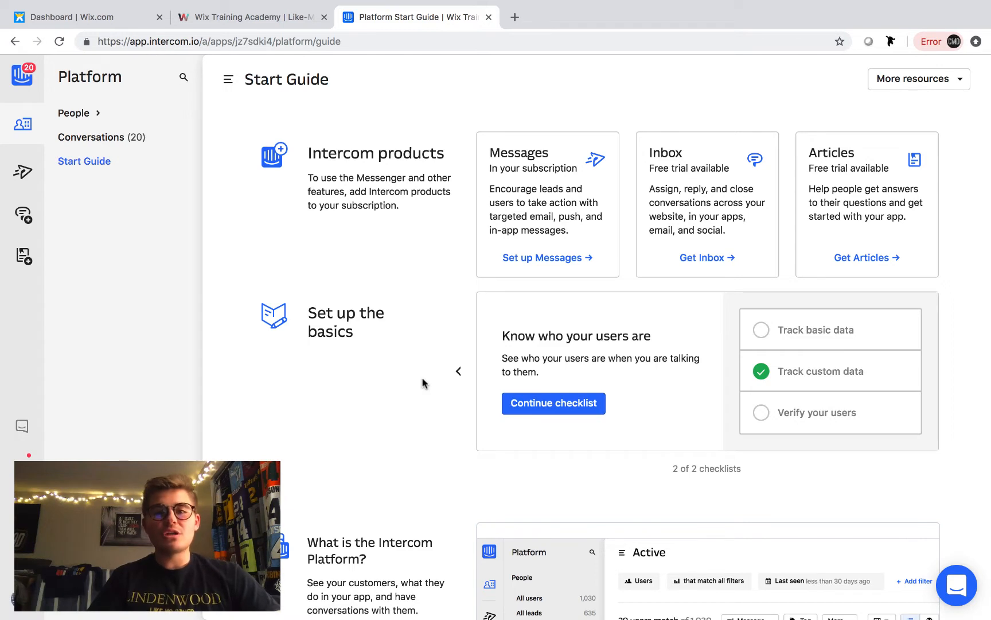
mouse_move(418, 376)
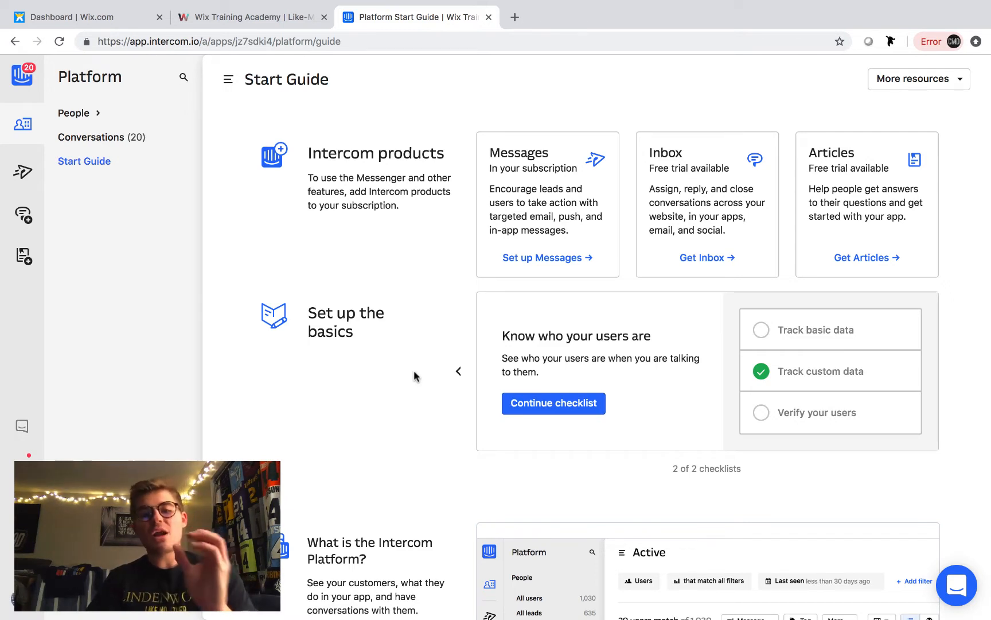
mouse_move(878, 486)
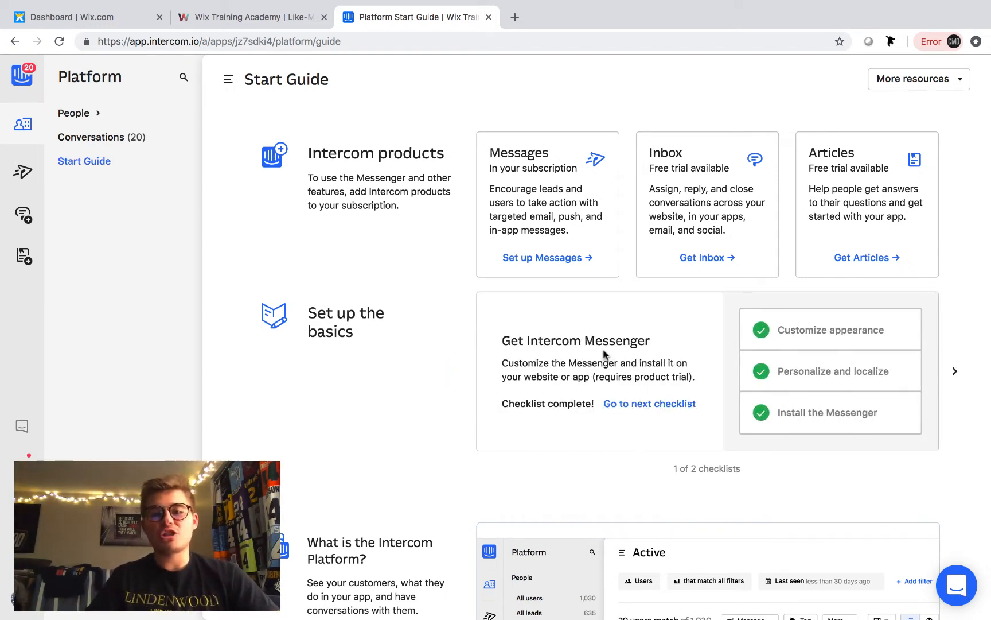
mouse_move(829, 329)
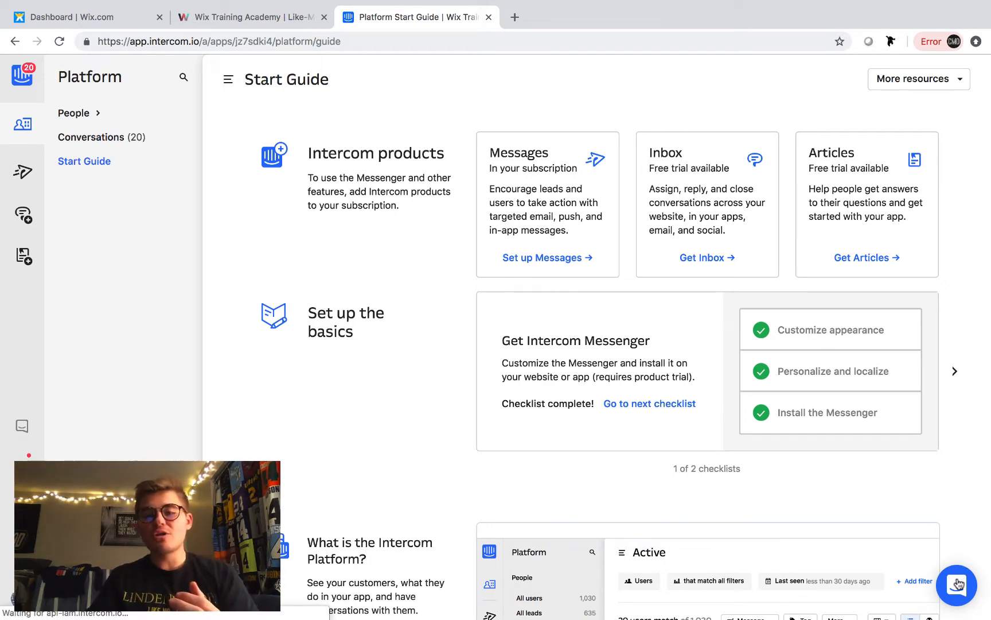
left_click(957, 584)
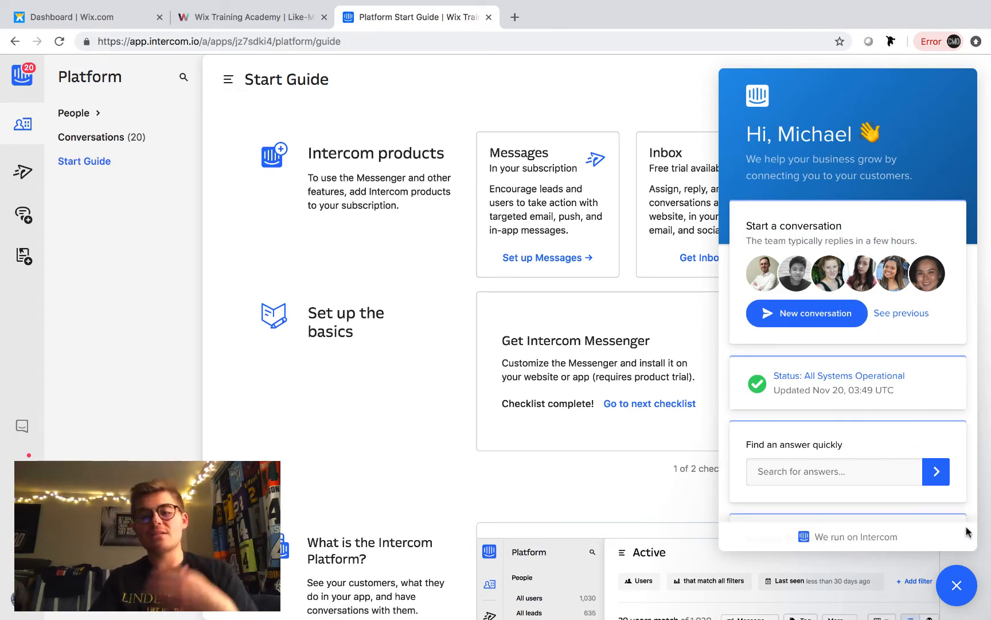
left_click(957, 585)
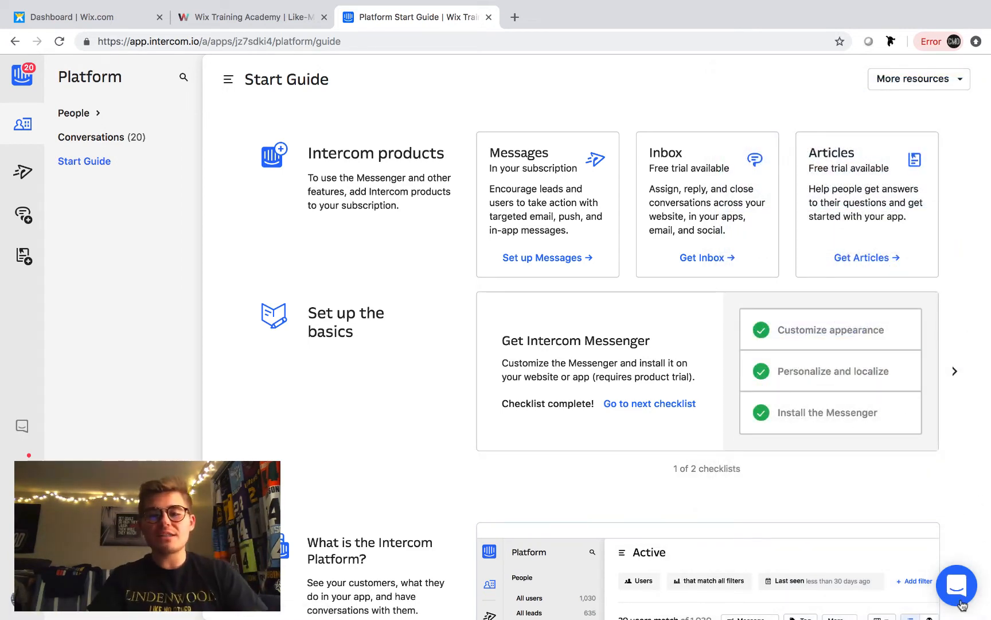
left_click(957, 584)
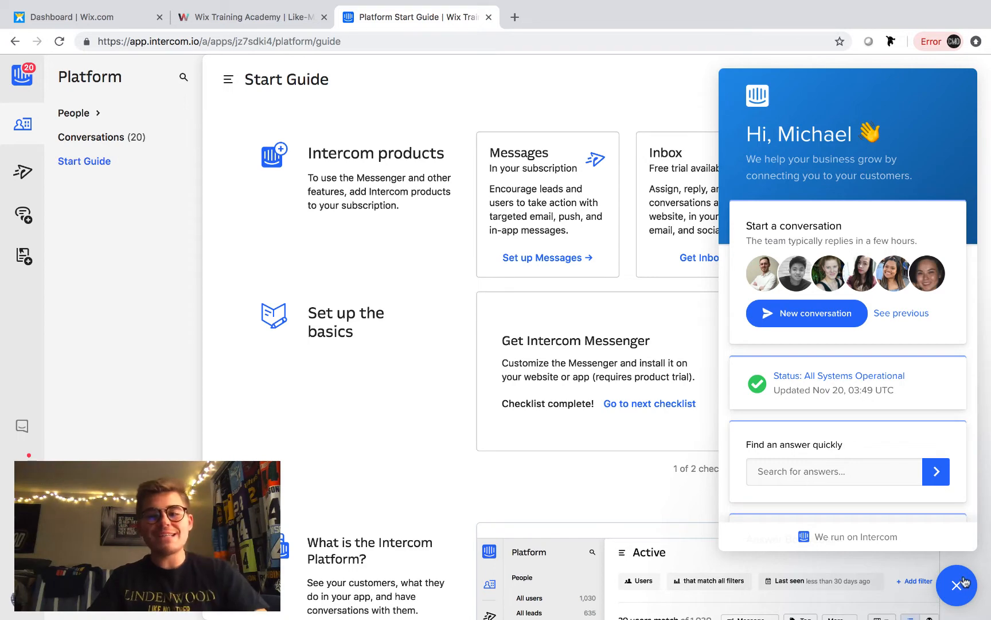
left_click(957, 584)
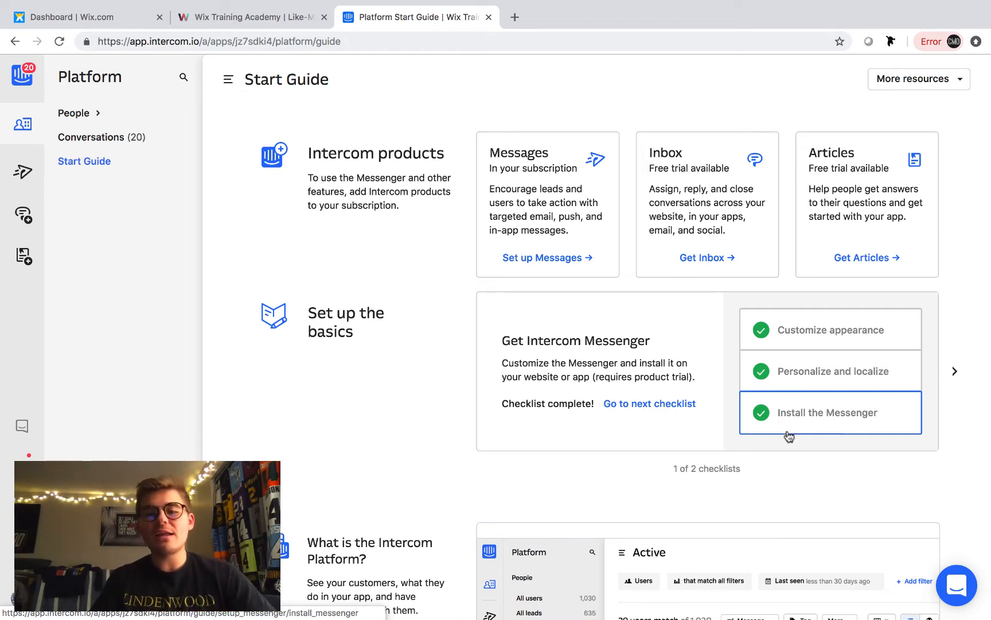
View the Basic JavaScript method under Install the Messenger and copy its installation code
left_click(823, 412)
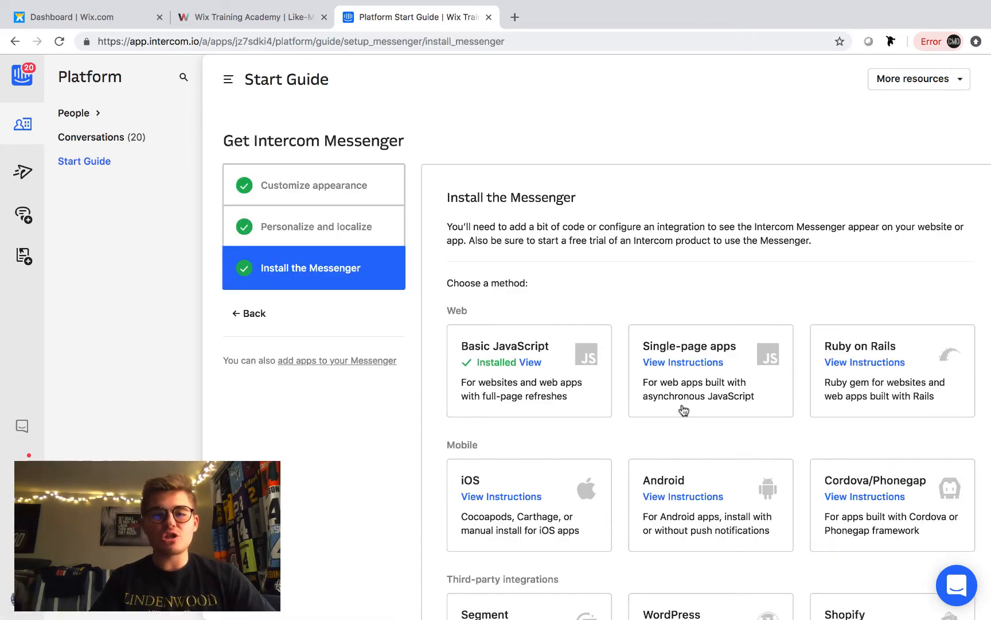
scroll("down", 3)
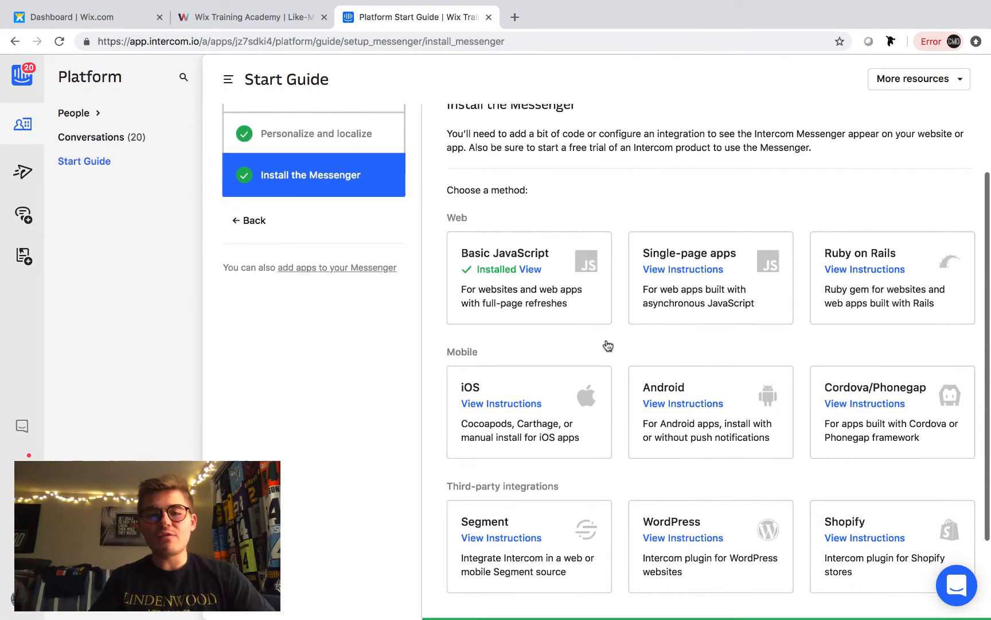
scroll("down", 3)
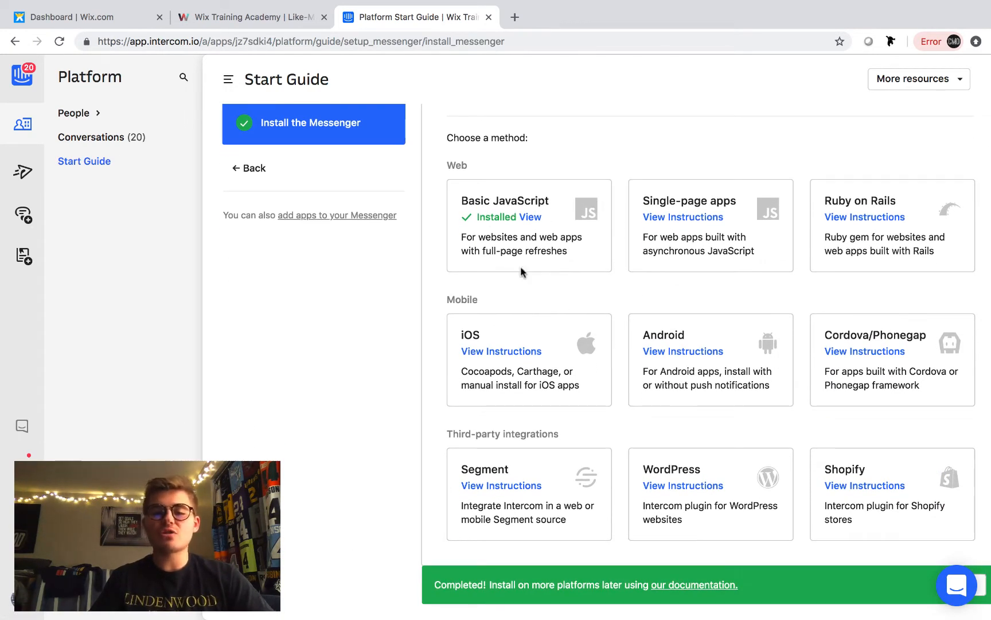
mouse_move(865, 216)
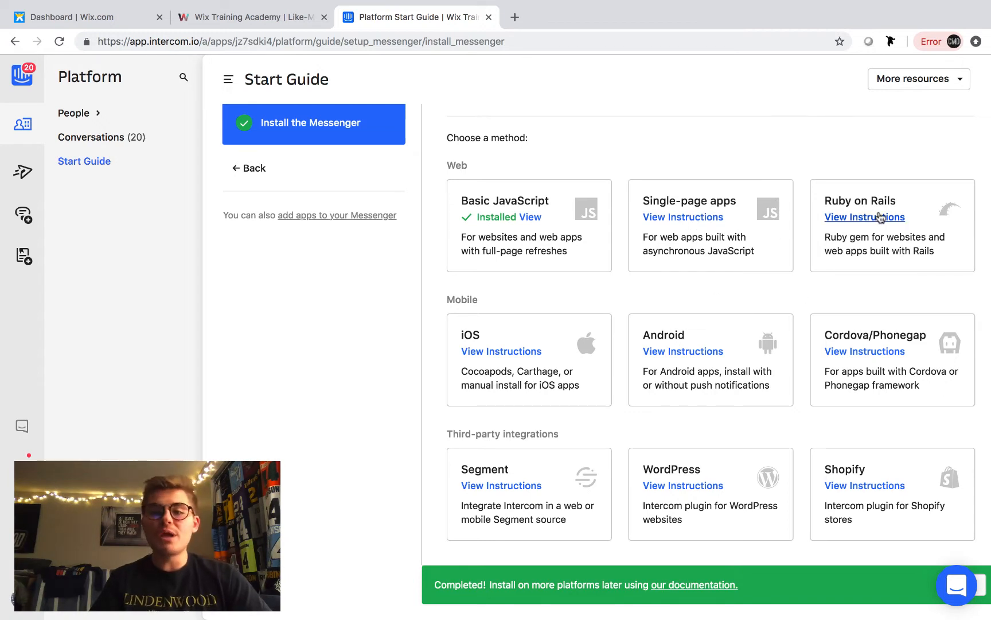
mouse_move(780, 392)
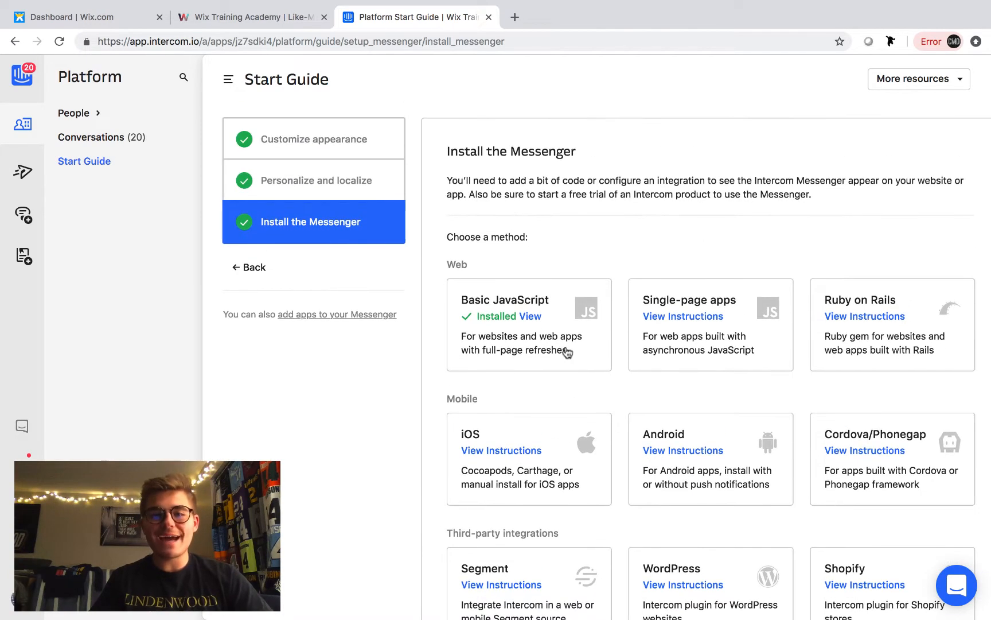
mouse_move(534, 317)
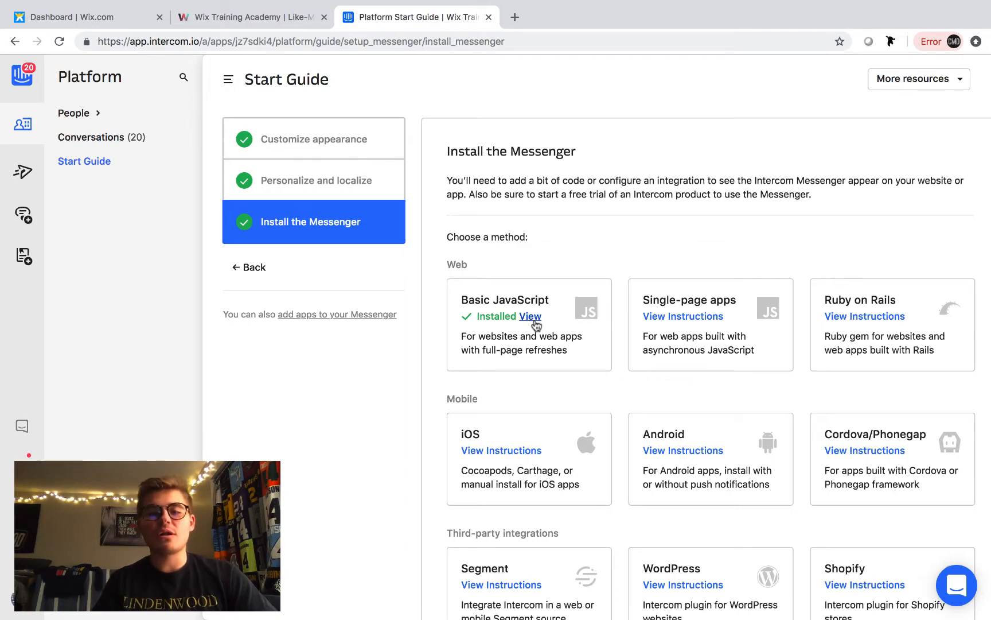
left_click(534, 317)
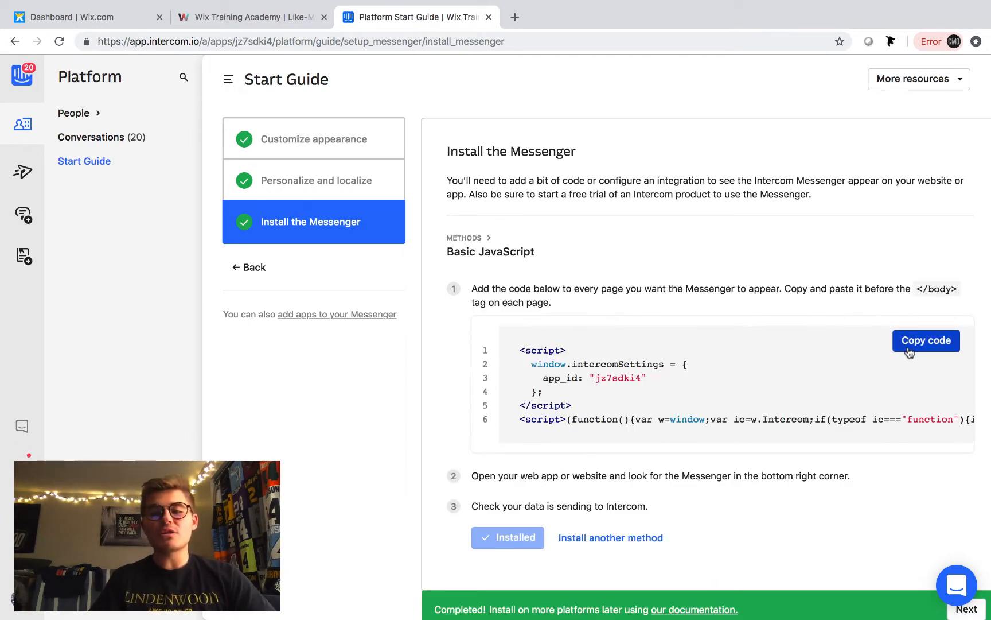
left_click(925, 340)
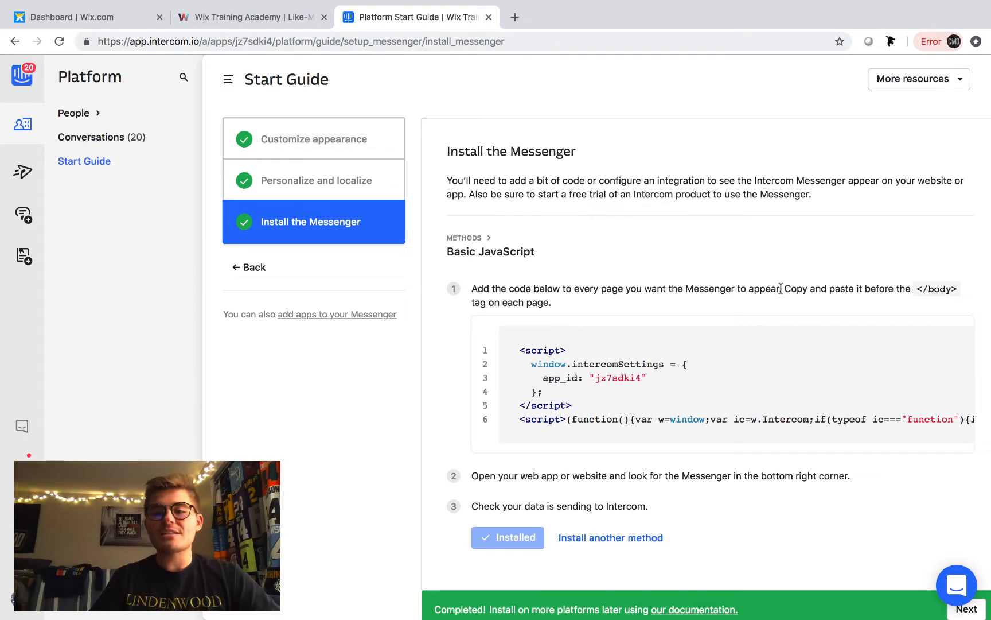
left_click_drag(783, 289, 921, 290)
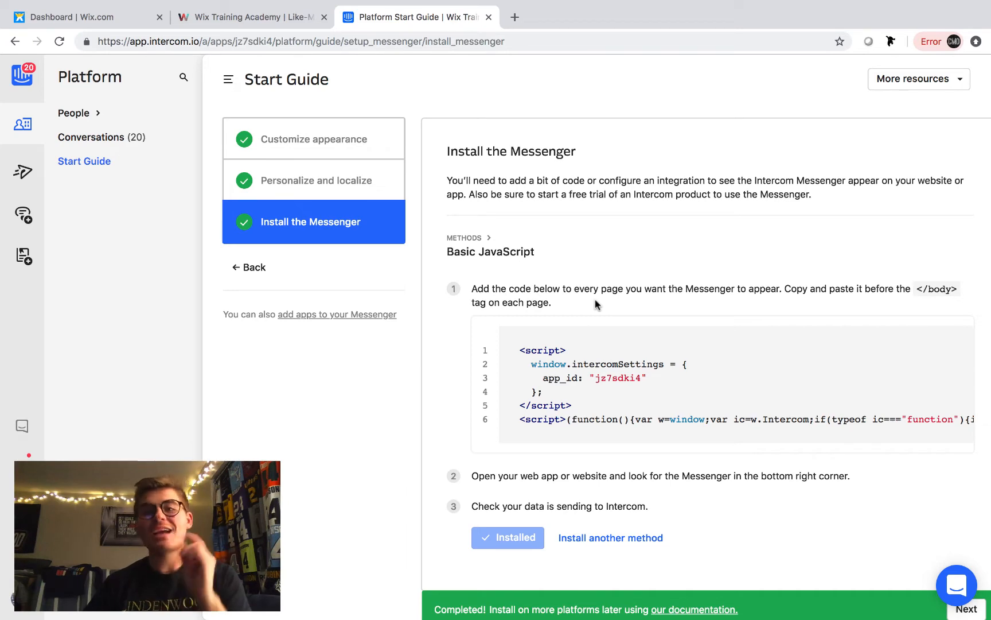
mouse_move(151, 76)
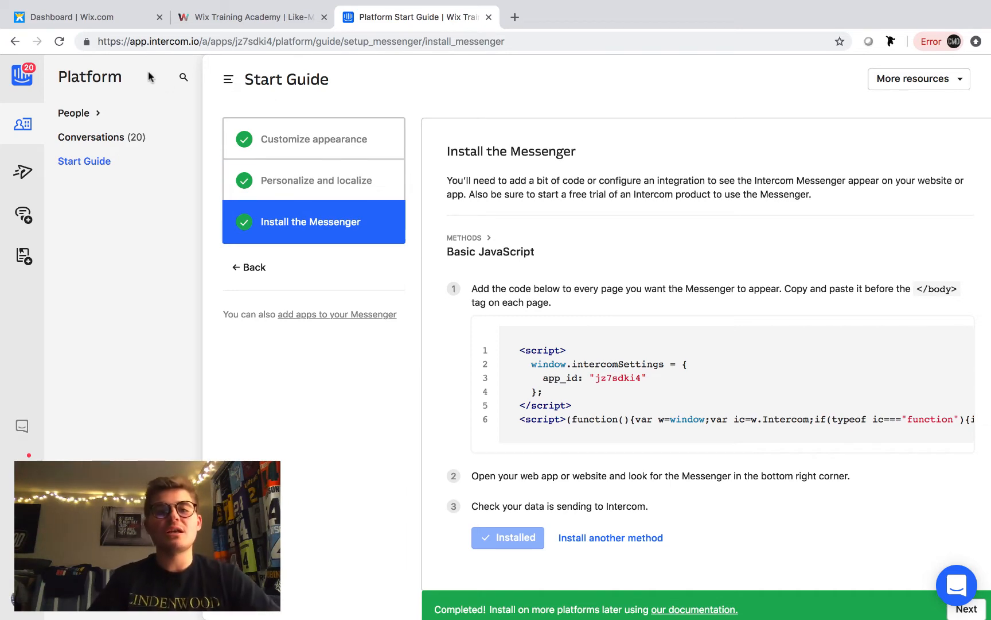
Delete the existing Intercom Chat Bot tool from Wix Tracking Tools & Analytics, leaving Google Analytics
left_click(83, 18)
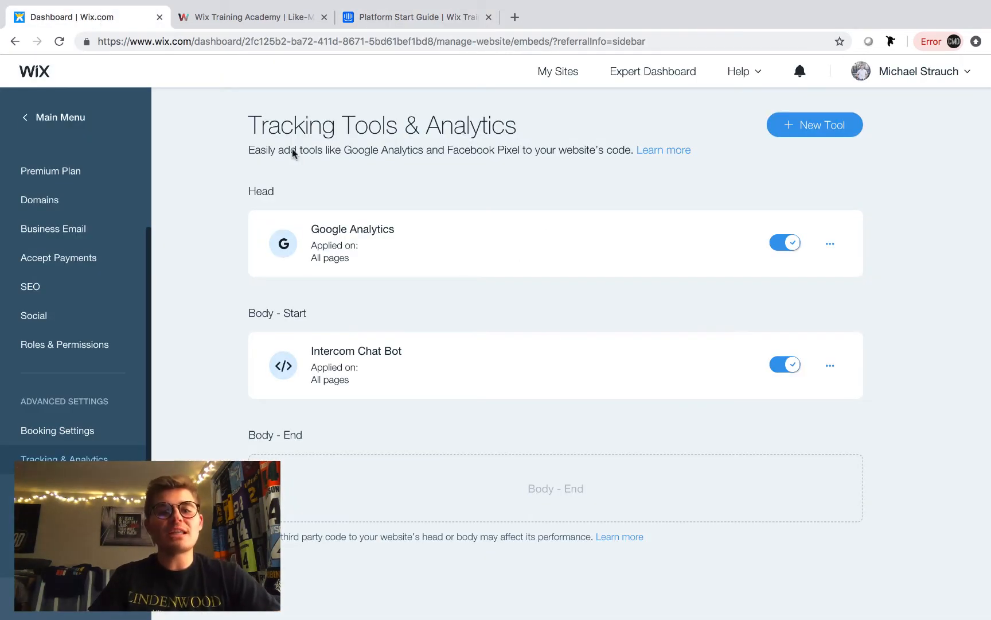
left_click(830, 365)
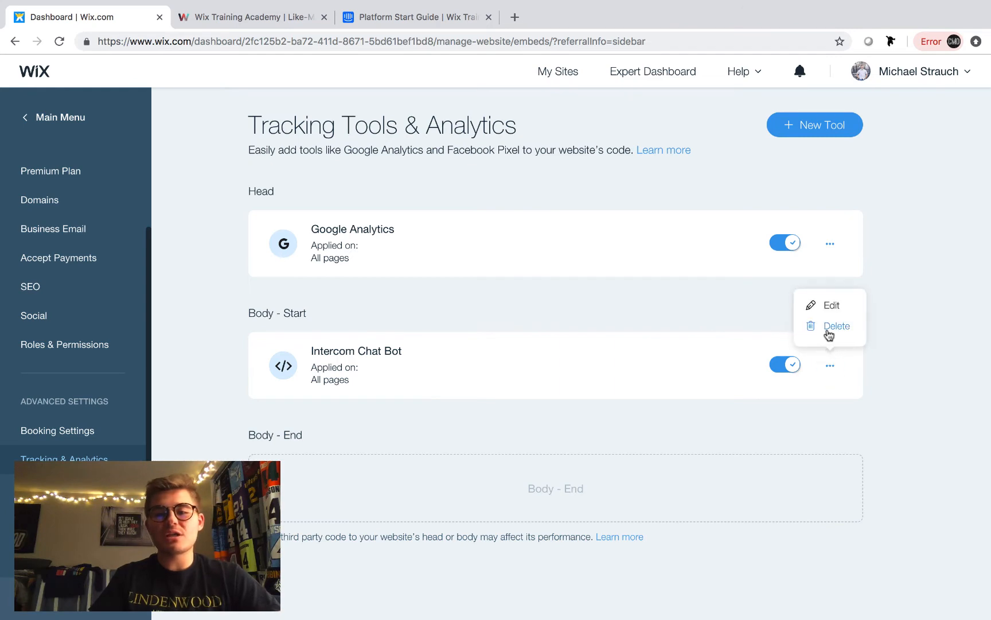
left_click(838, 326)
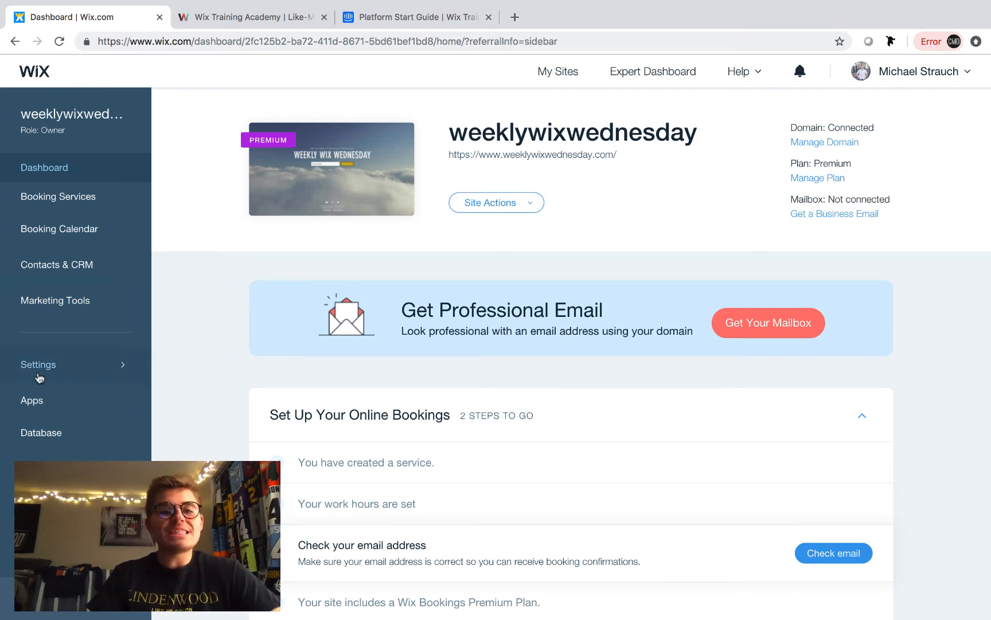
left_click(38, 365)
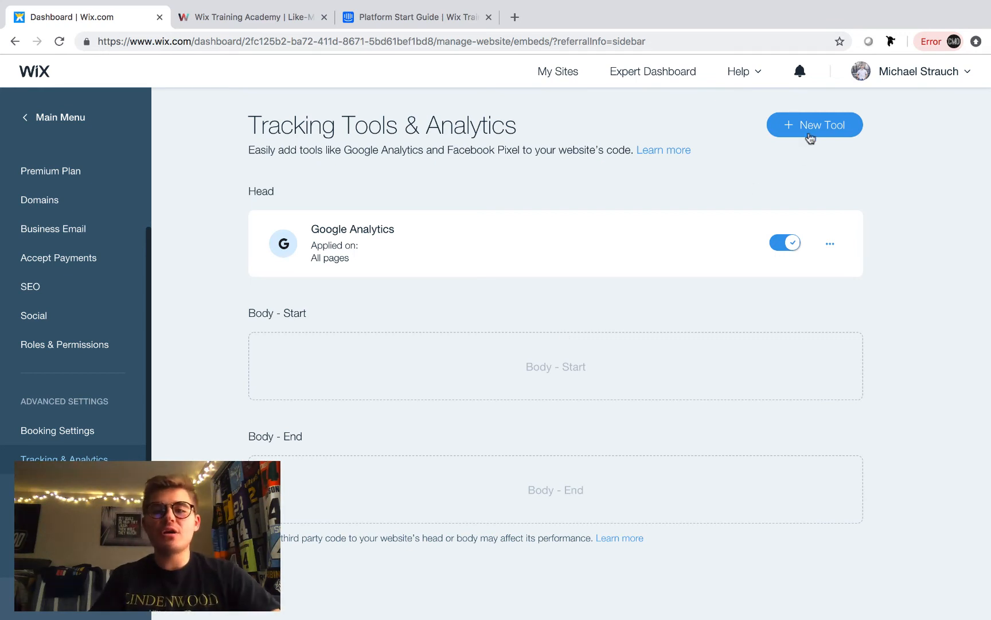
Add a custom code tool named 'Intercom Chat', placed at Body - start, and apply it
left_click(815, 125)
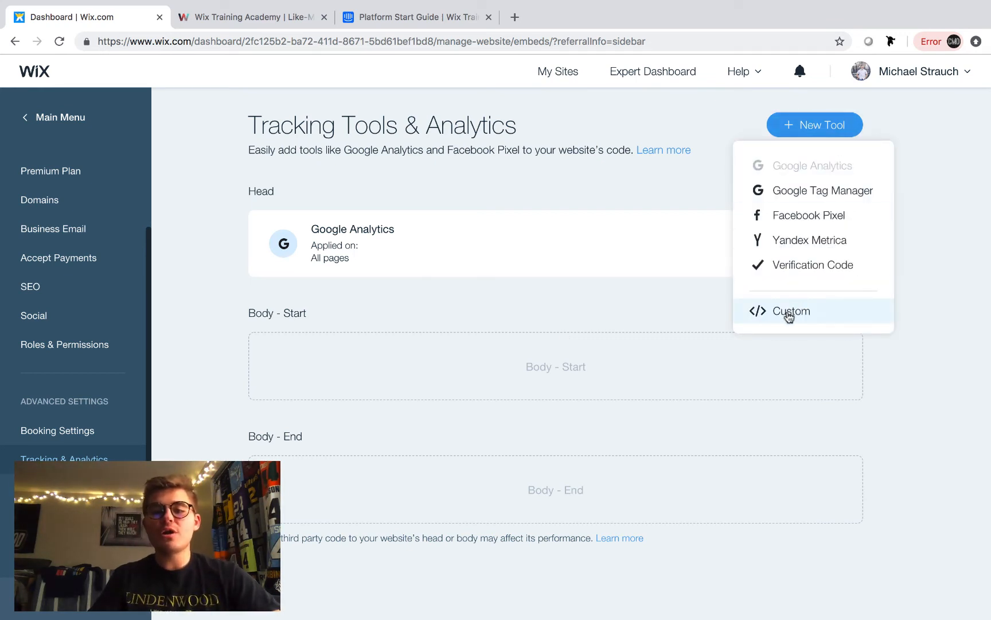
left_click(790, 311)
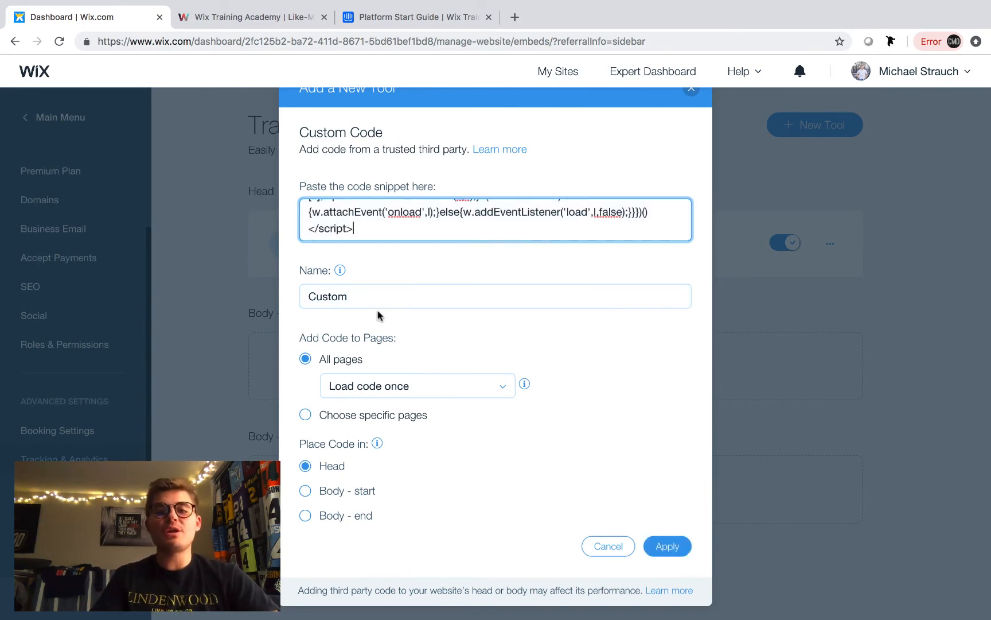
left_click(494, 296)
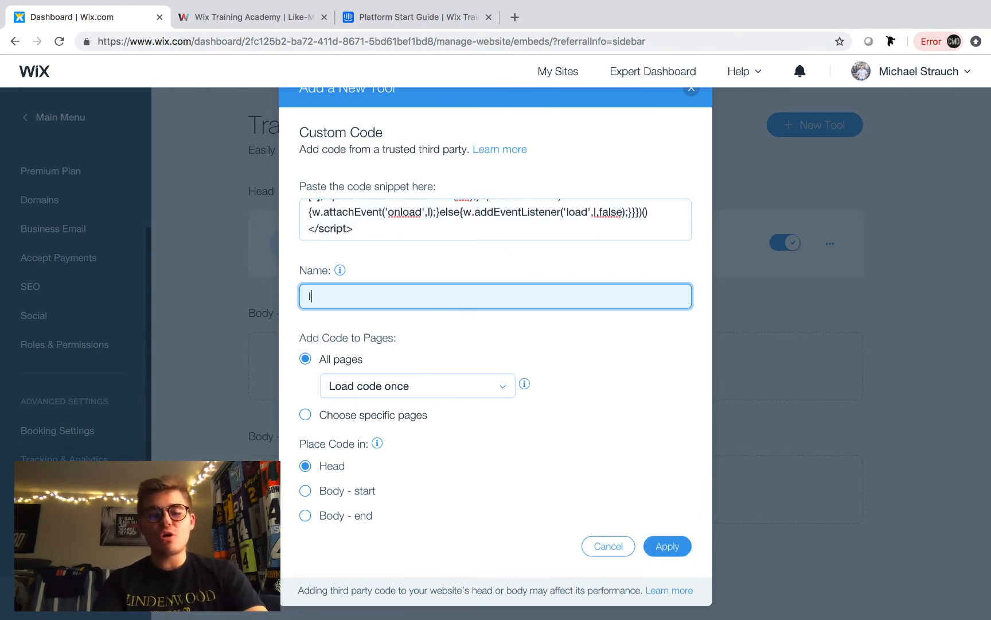
type("Intercom Chat Bot")
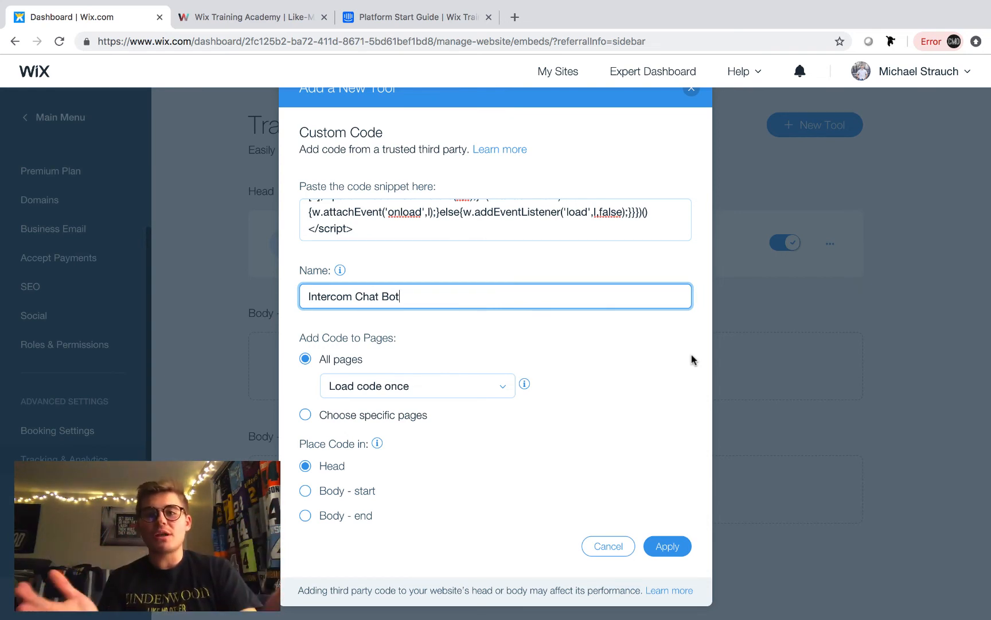
mouse_move(323, 359)
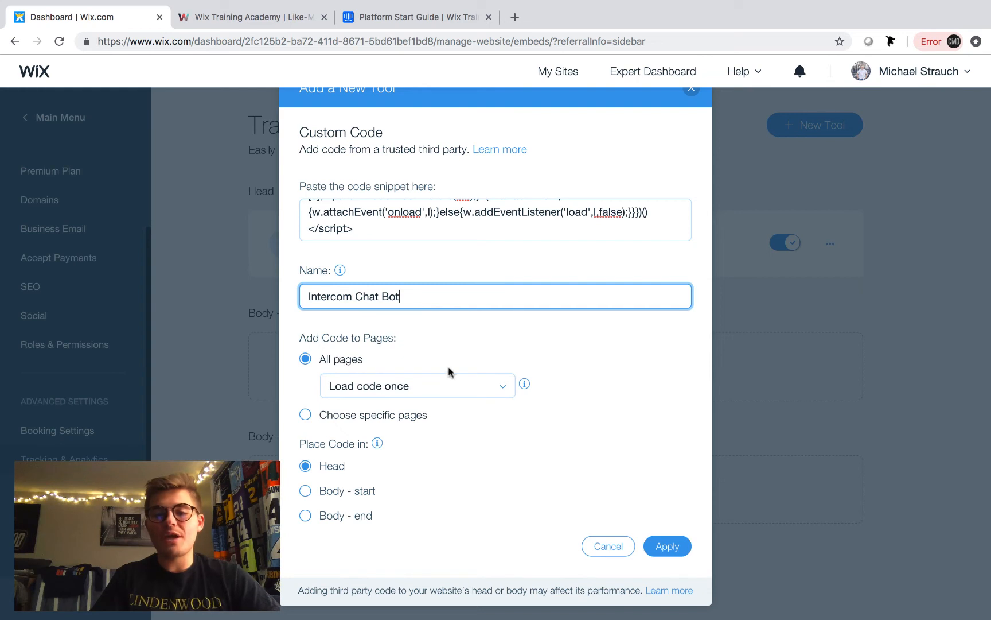
mouse_move(524, 356)
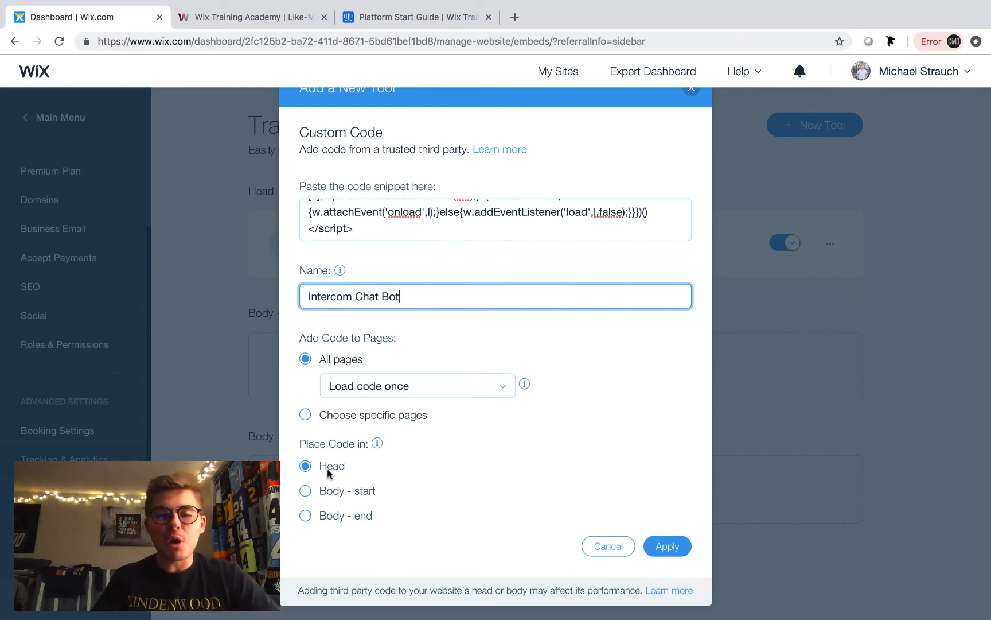
mouse_move(423, 461)
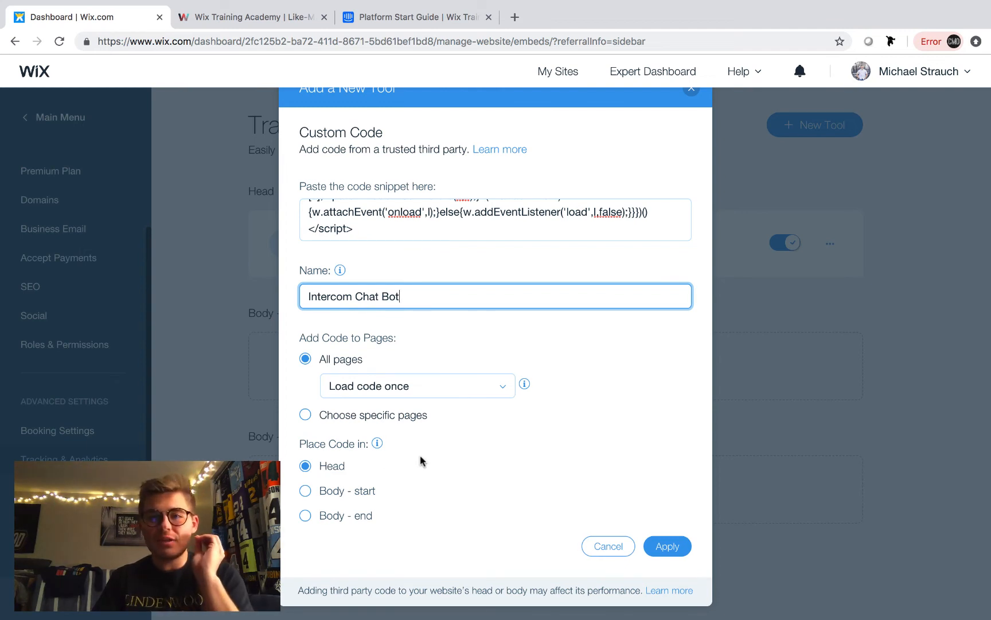
mouse_move(421, 464)
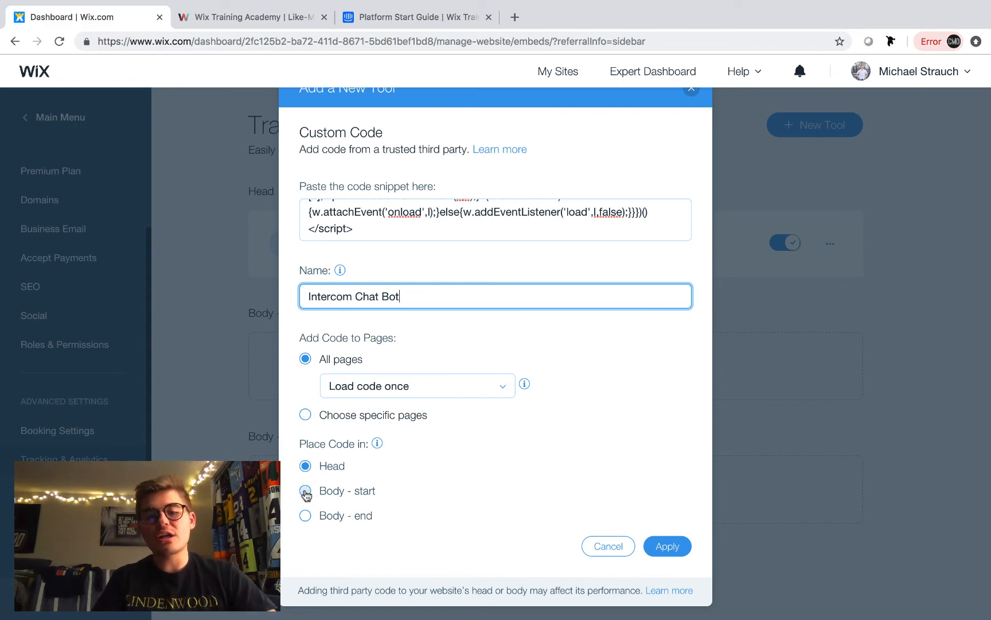
left_click(305, 491)
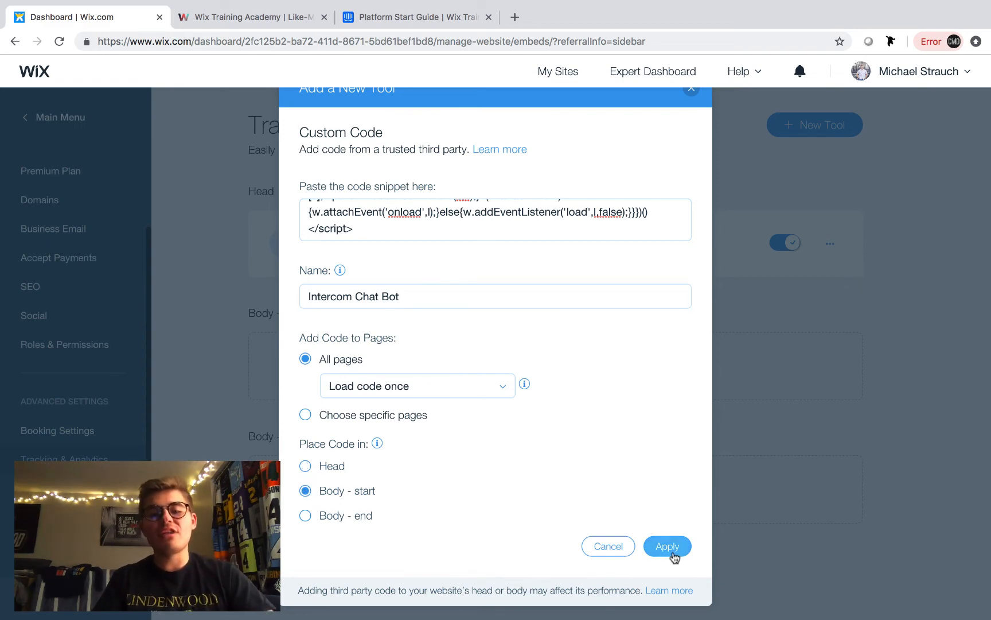
left_click(666, 547)
type("wee")
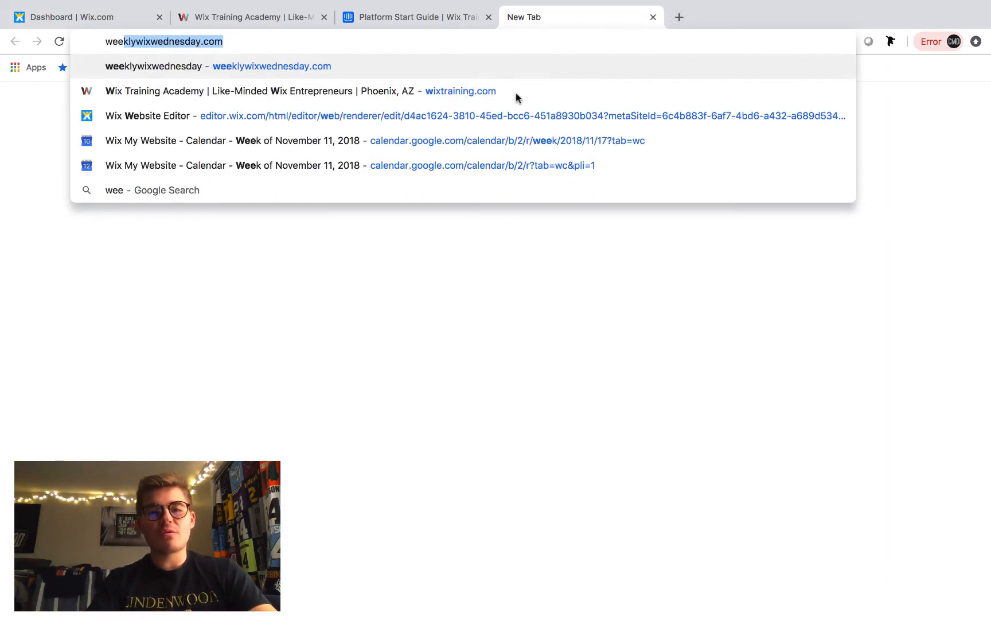
Load weeklywixwednesday.com, confirm the Intercom chat widget opens and closes, then return to Intercom
key("Enter")
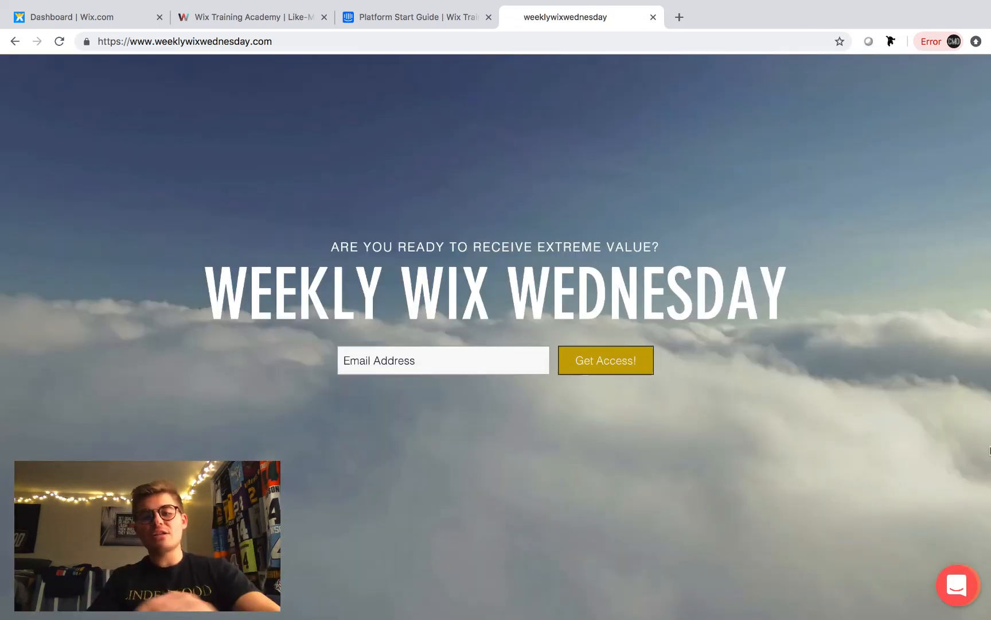
left_click(962, 584)
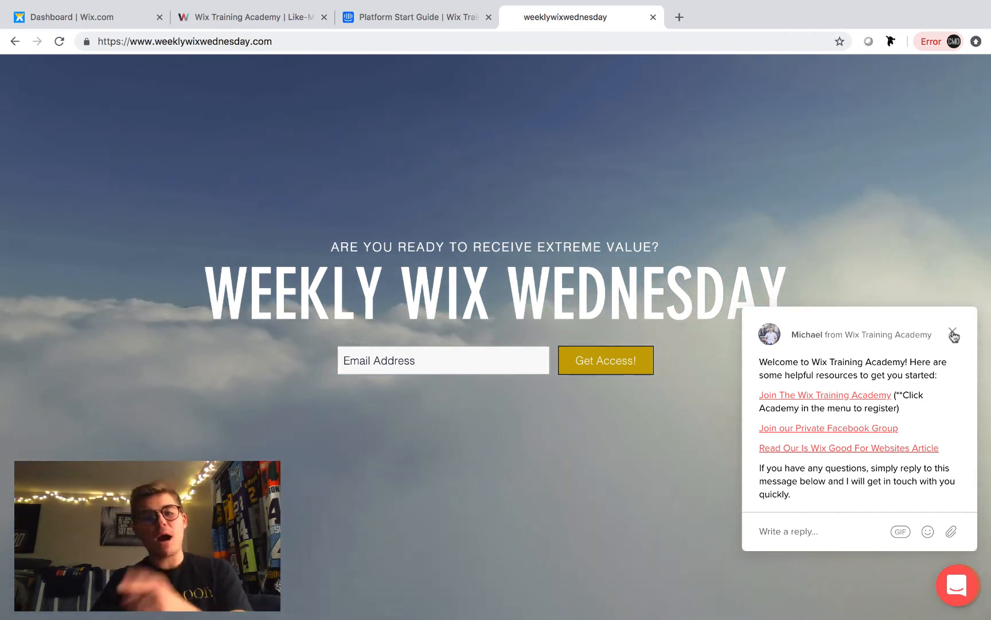
left_click(955, 334)
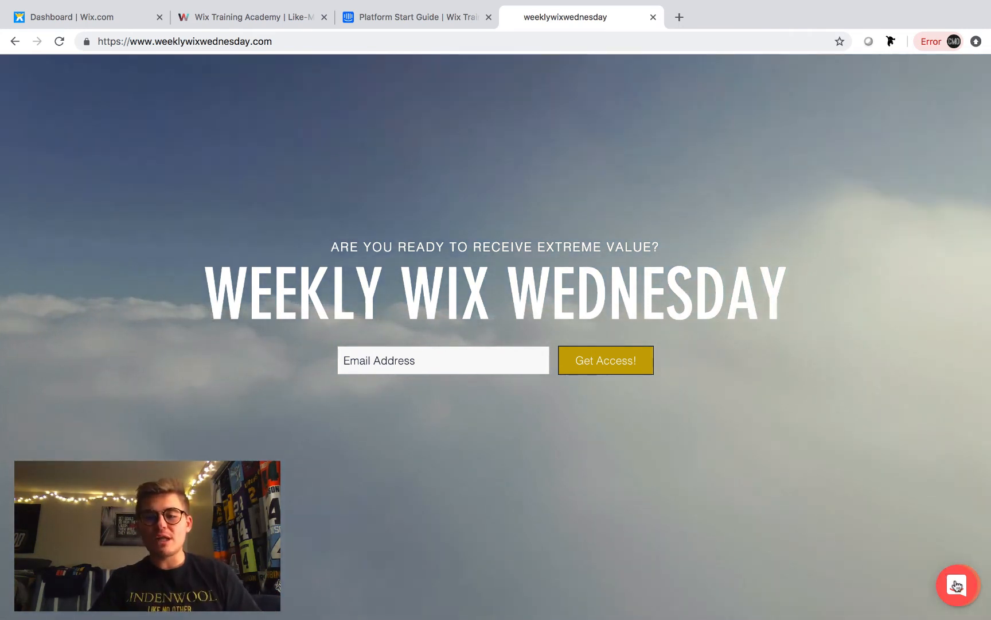
left_click(957, 584)
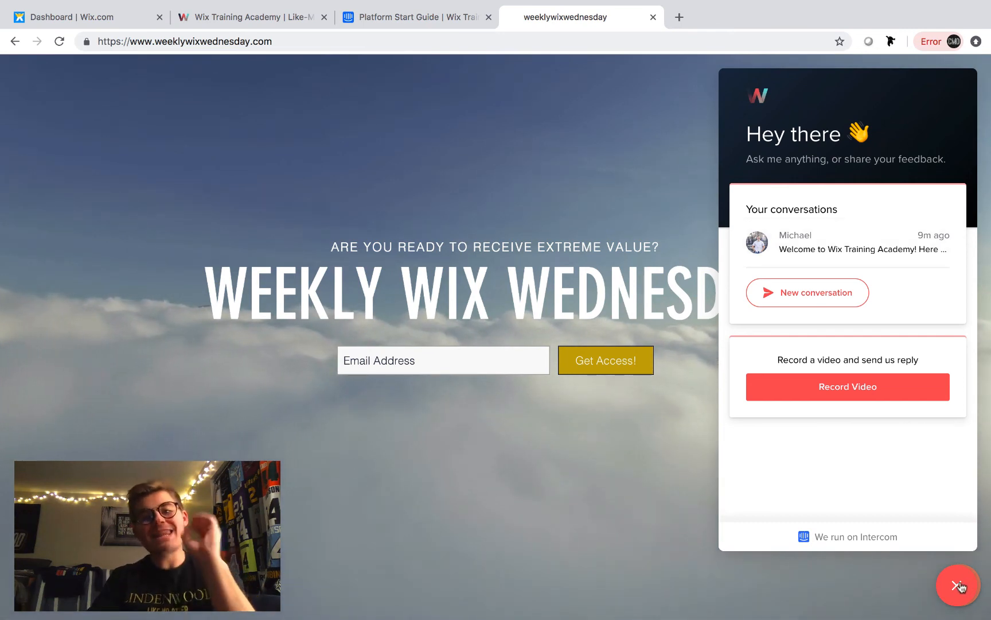
left_click(957, 584)
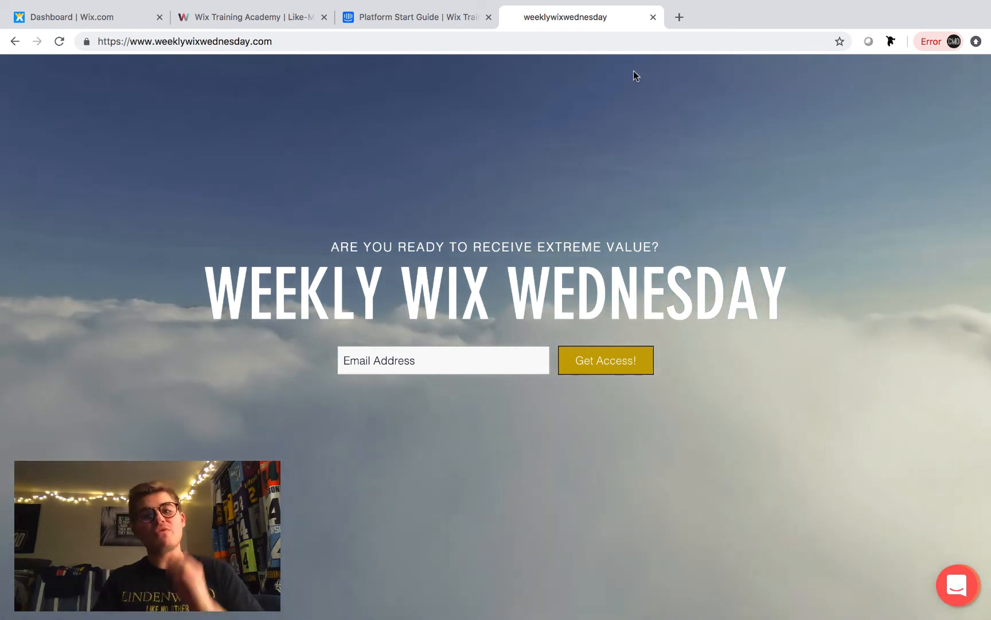
left_click(956, 584)
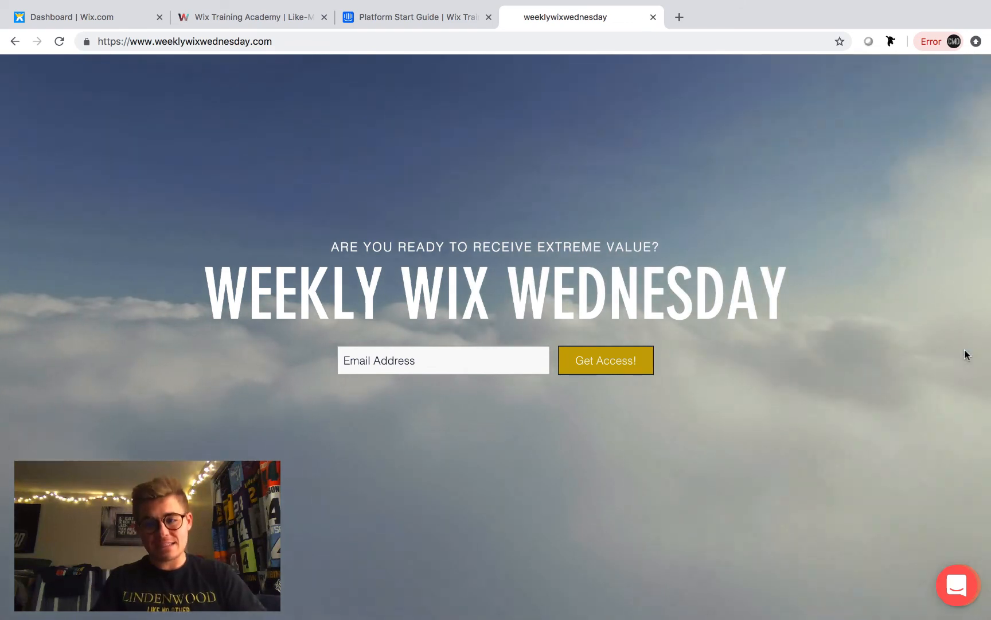
mouse_move(659, 59)
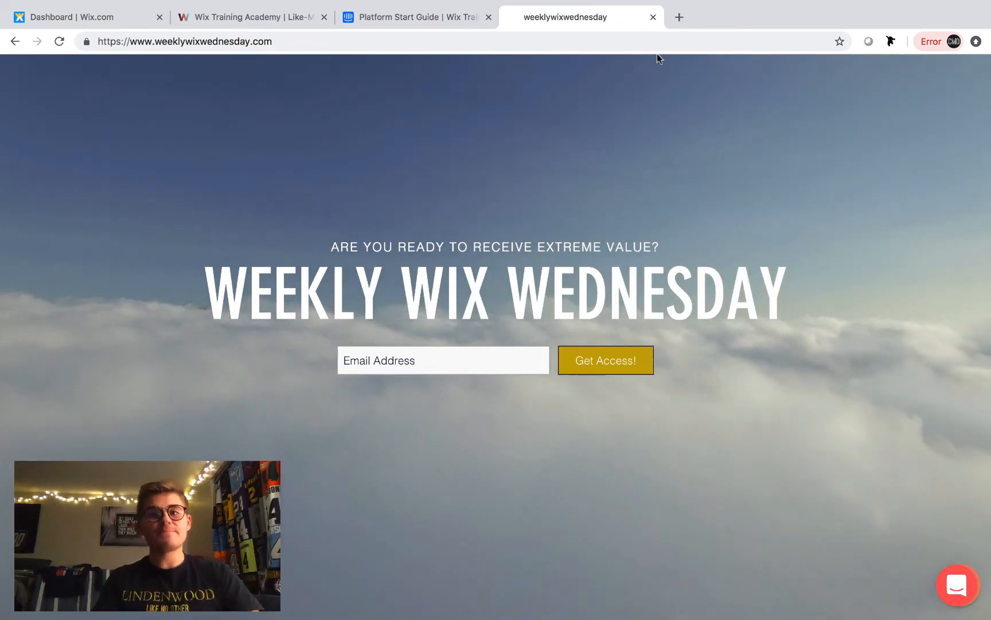
left_click(415, 17)
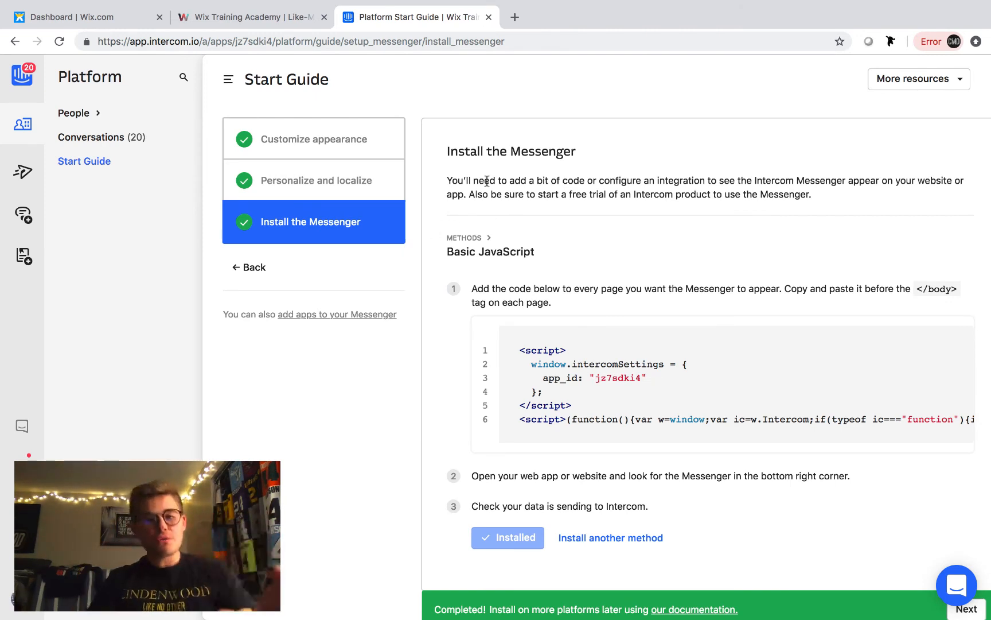
left_click(955, 584)
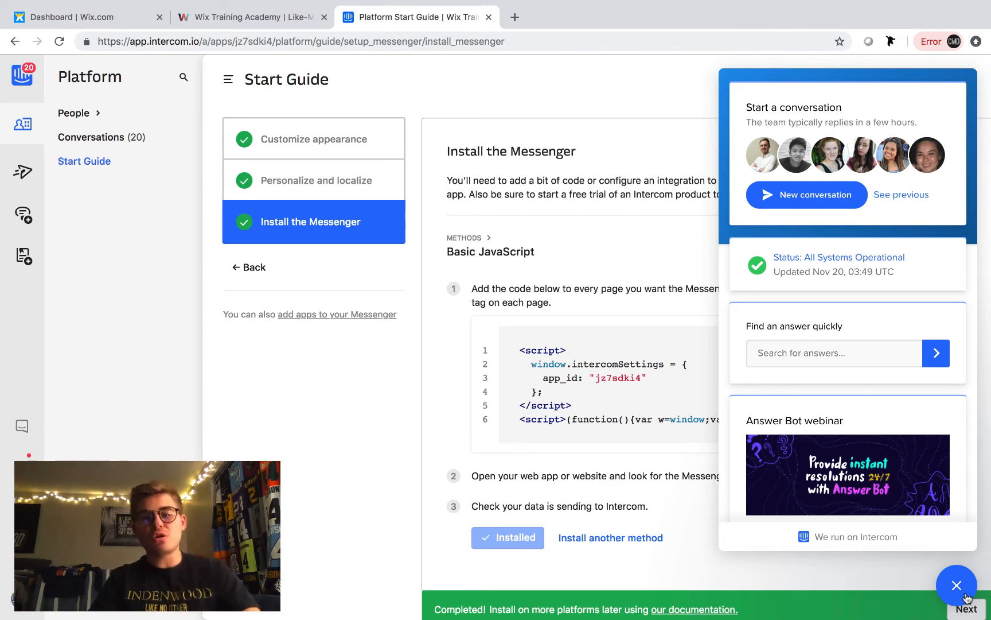
left_click(955, 584)
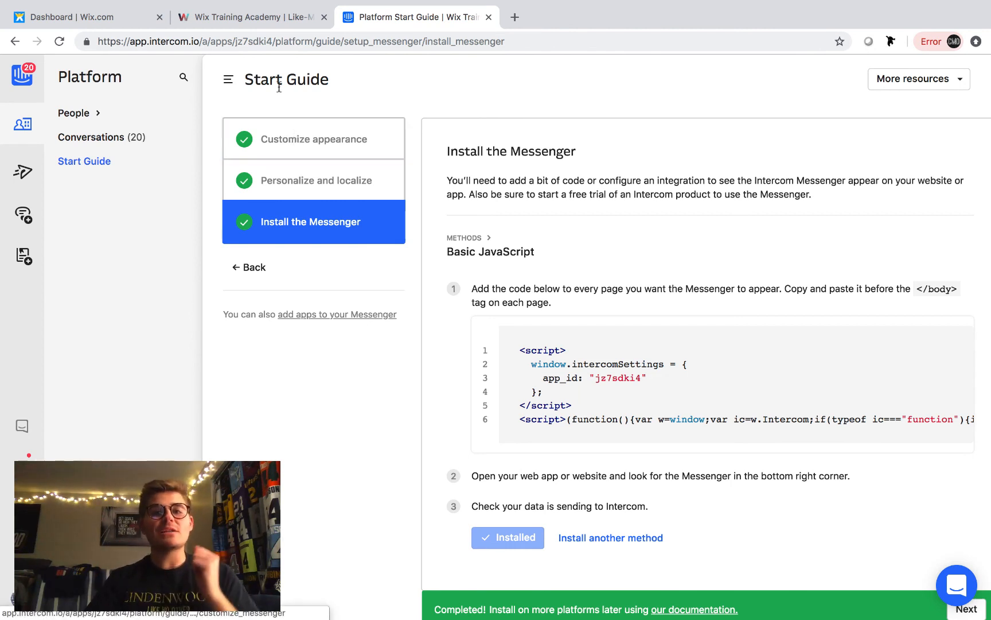
Return to the Wix Training Academy homepage, triggering and dismissing its Register pop-up
left_click(247, 18)
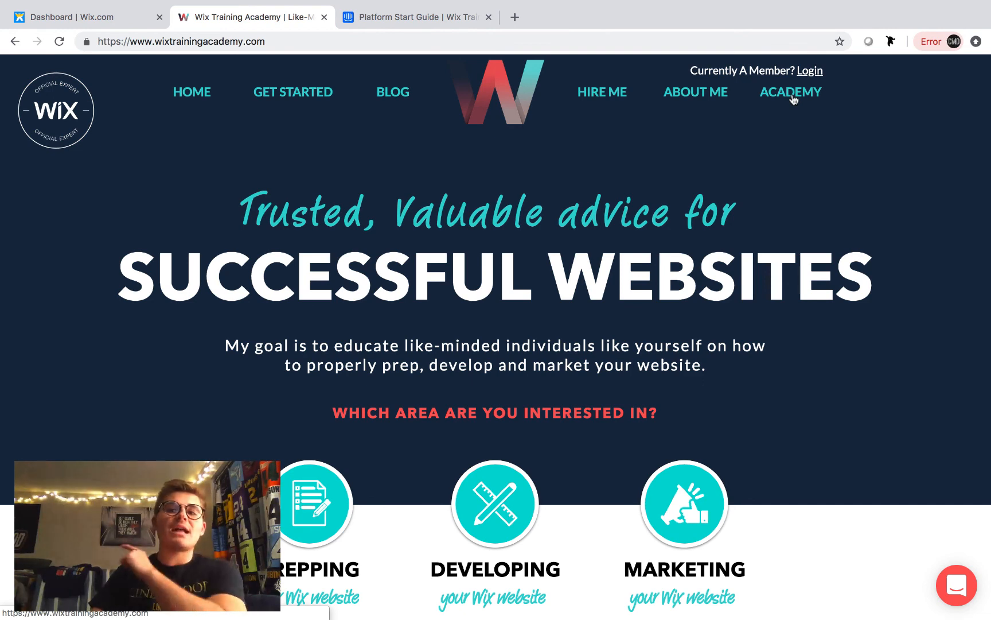
left_click(790, 92)
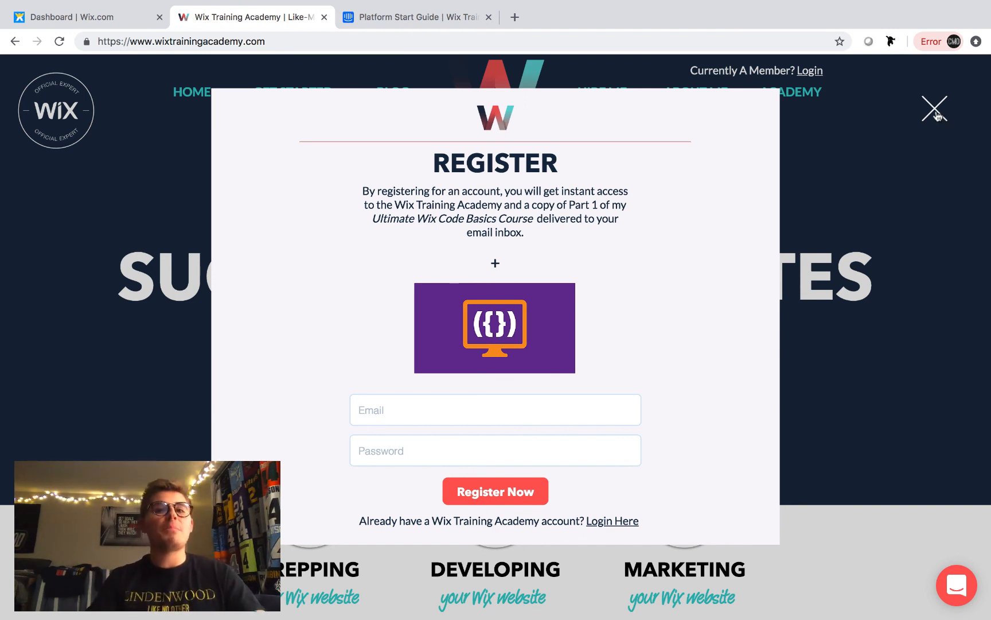
left_click(934, 108)
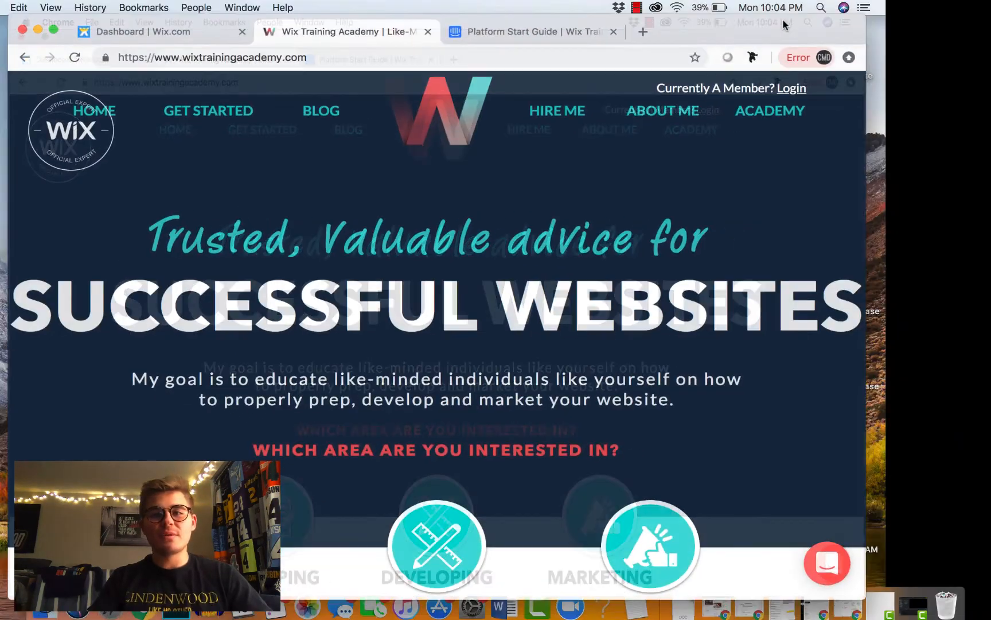
left_click(760, 7)
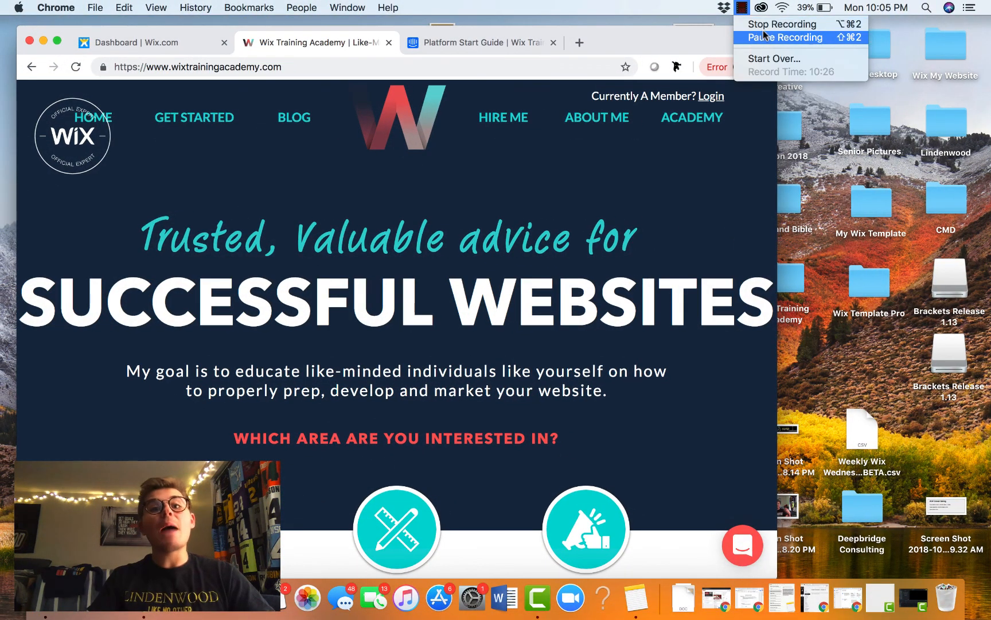